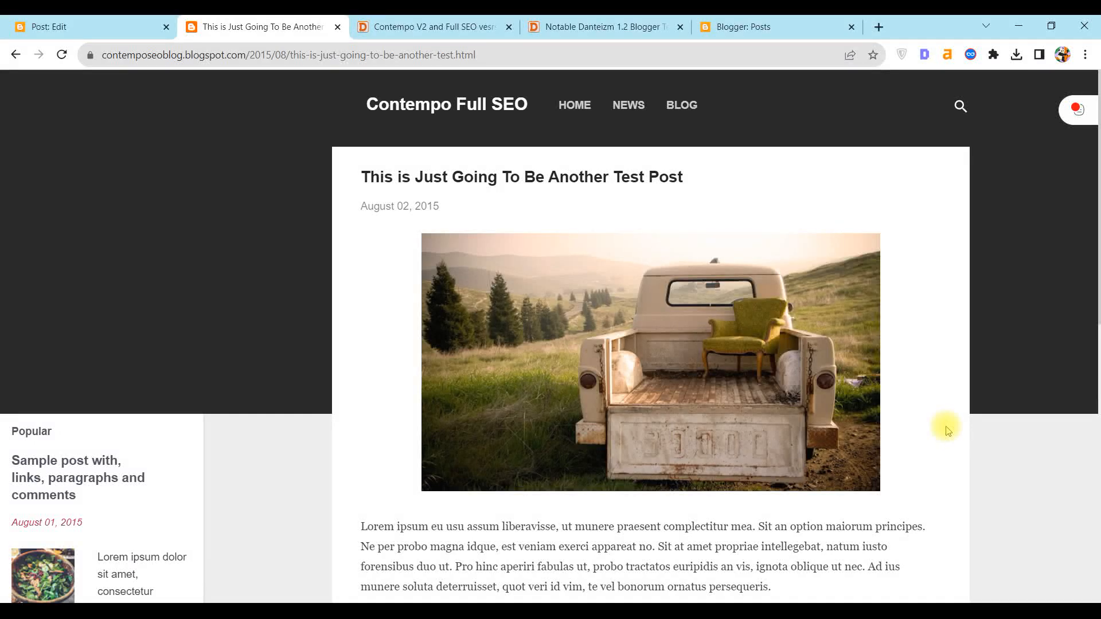
pyautogui.moveTo(953, 427)
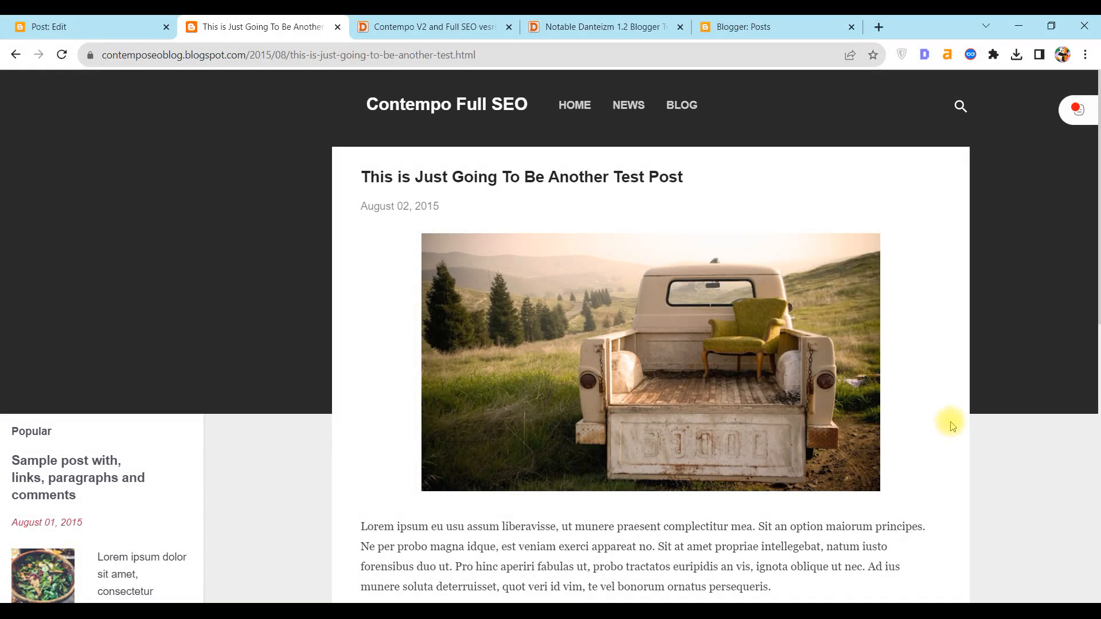
pyautogui.moveTo(500, 112)
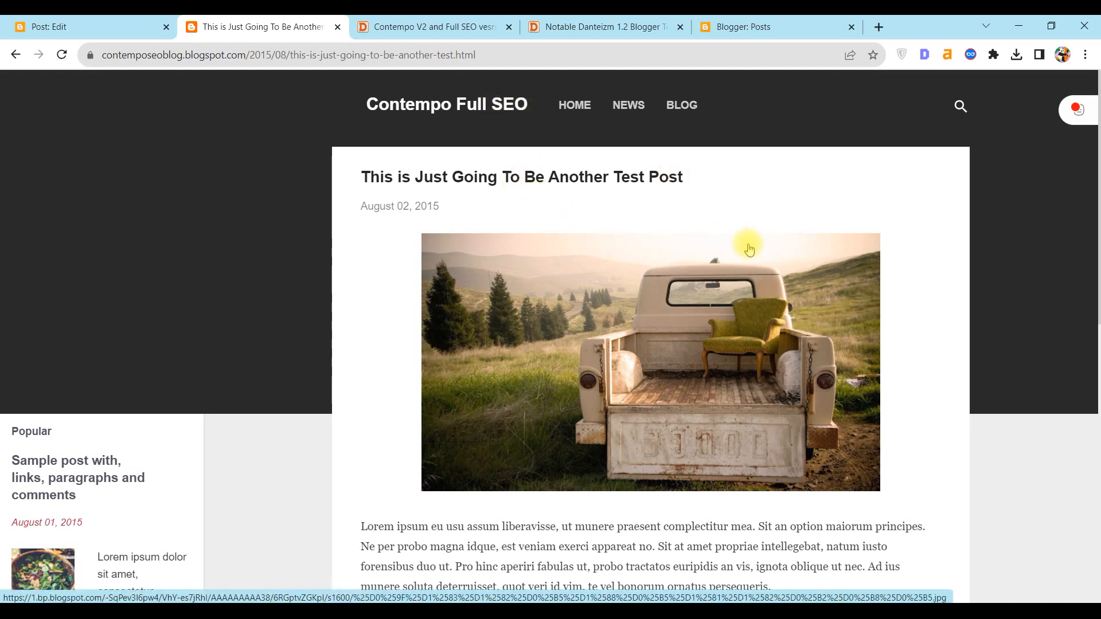
pyautogui.moveTo(501, 281)
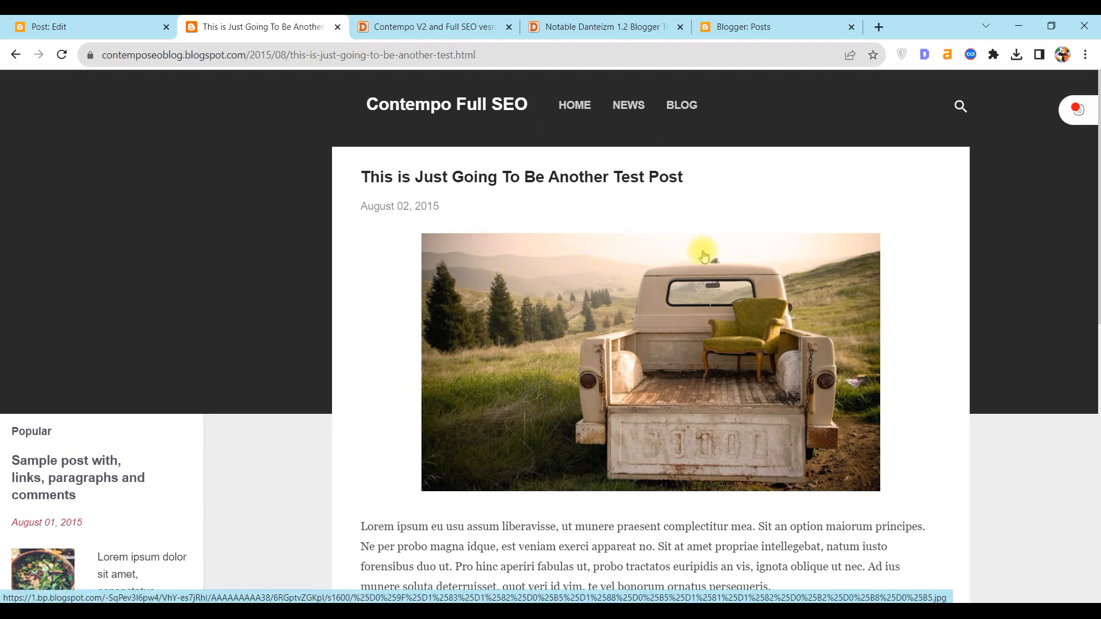
pyautogui.moveTo(1051, 136)
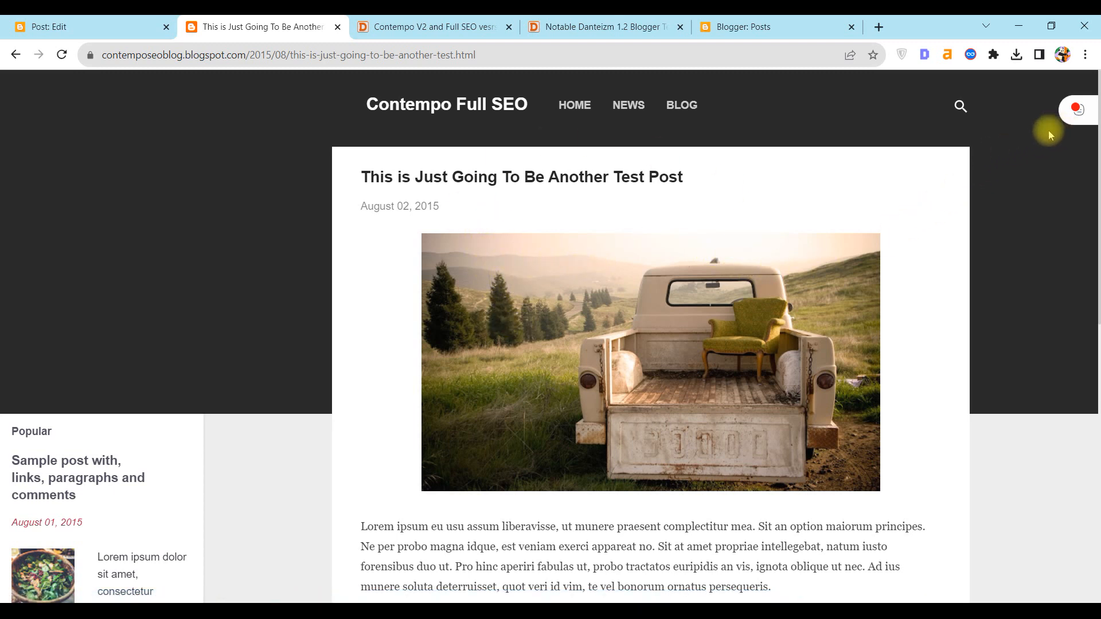
# Leave the live test post and bring up the Notable Danteizm 1.2 template article.
pyautogui.click(1075, 110)
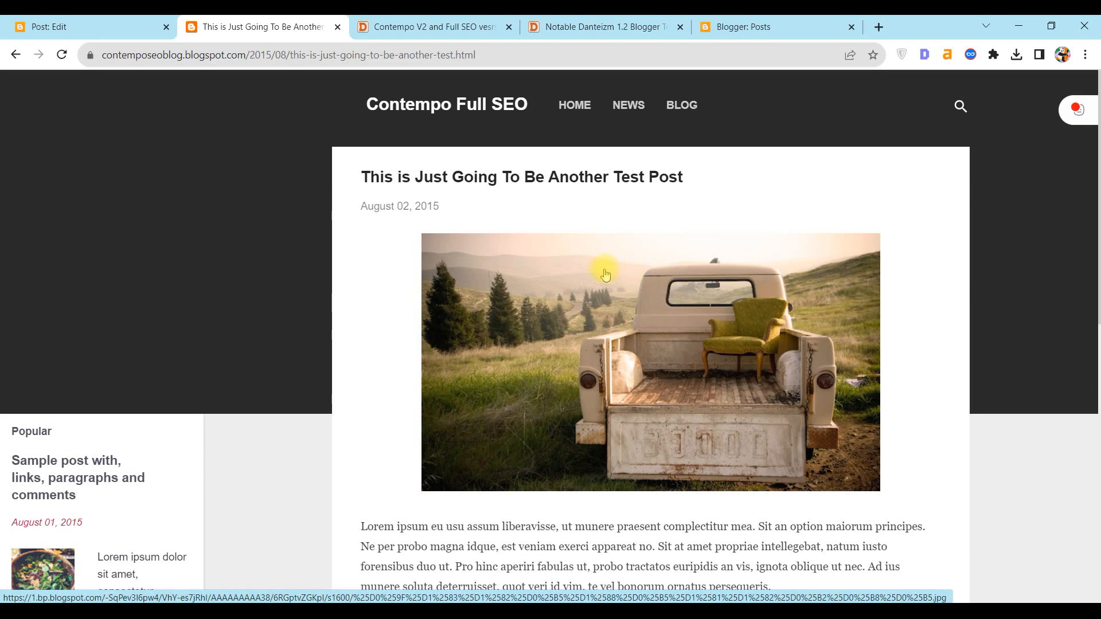
pyautogui.click(600, 26)
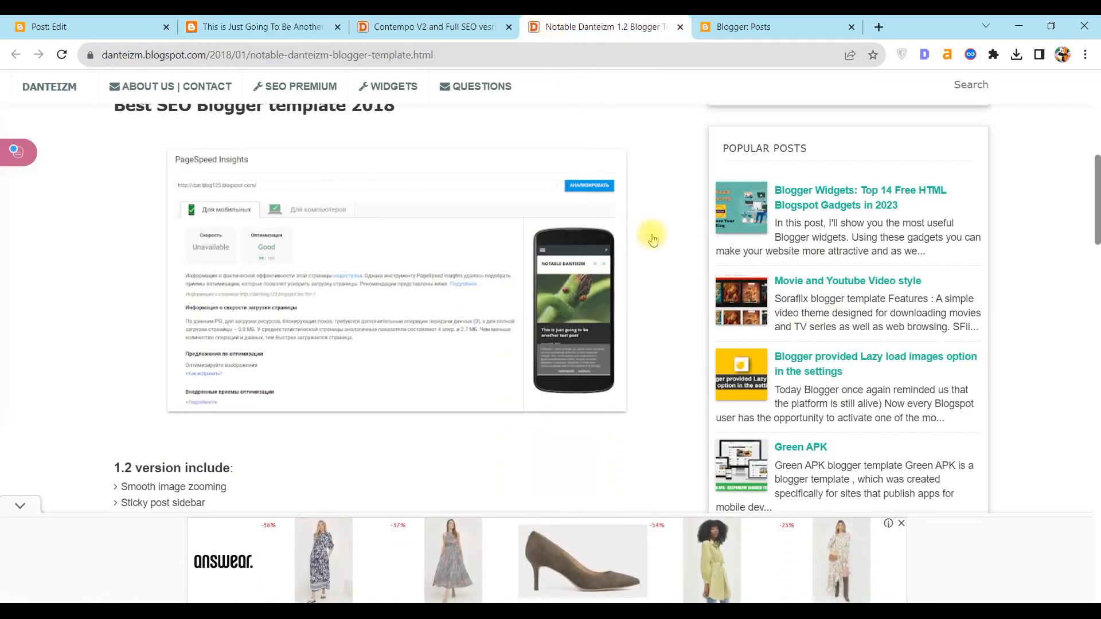
pyautogui.moveTo(876, 418)
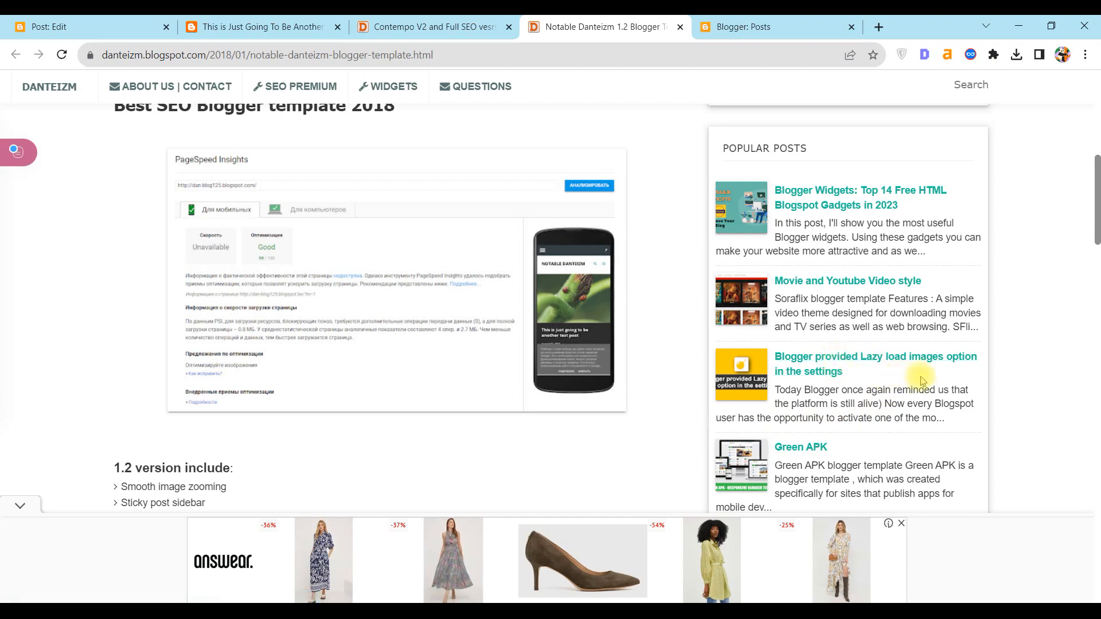
# Review the test post and its 100-point PageSpeed Insights results, then resume editing the Contempo V2 post.
pyautogui.click(261, 26)
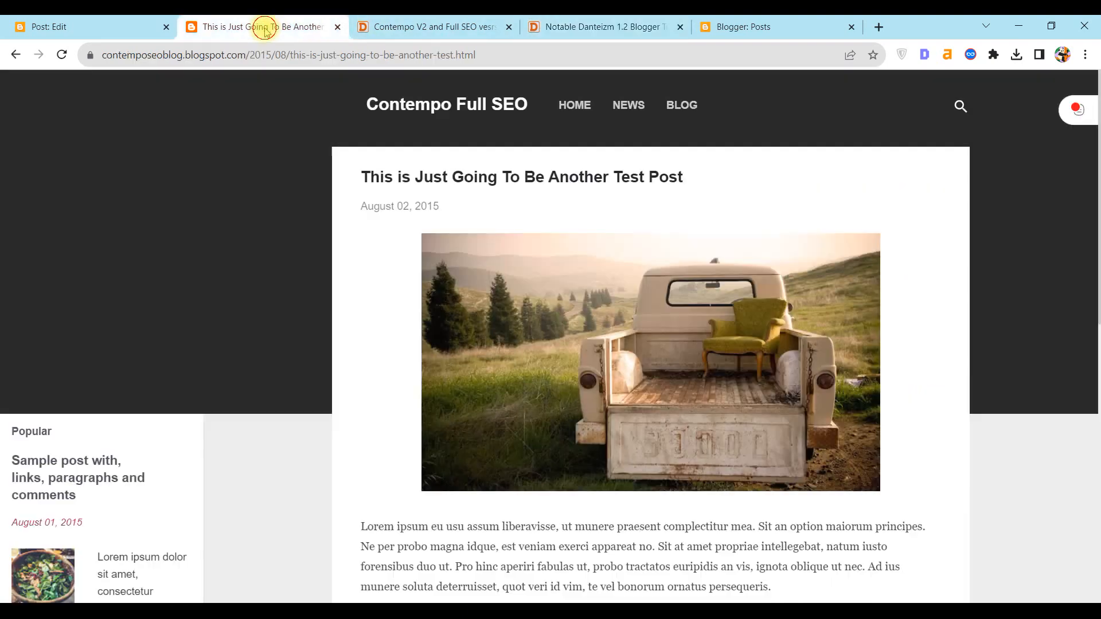
pyautogui.moveTo(587, 338)
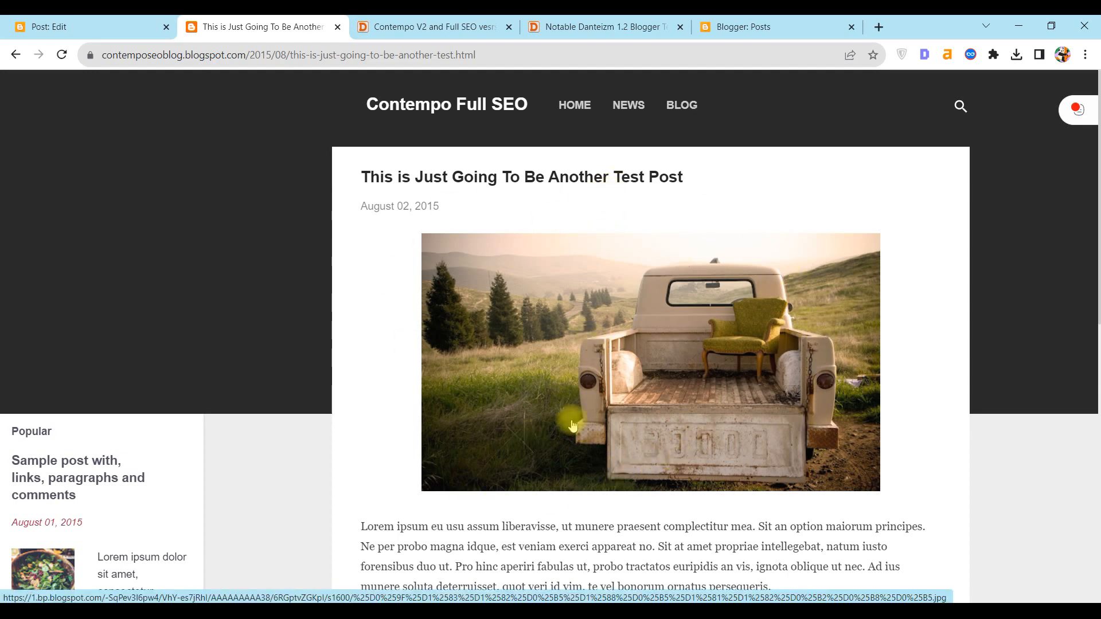
pyautogui.scroll(-3)
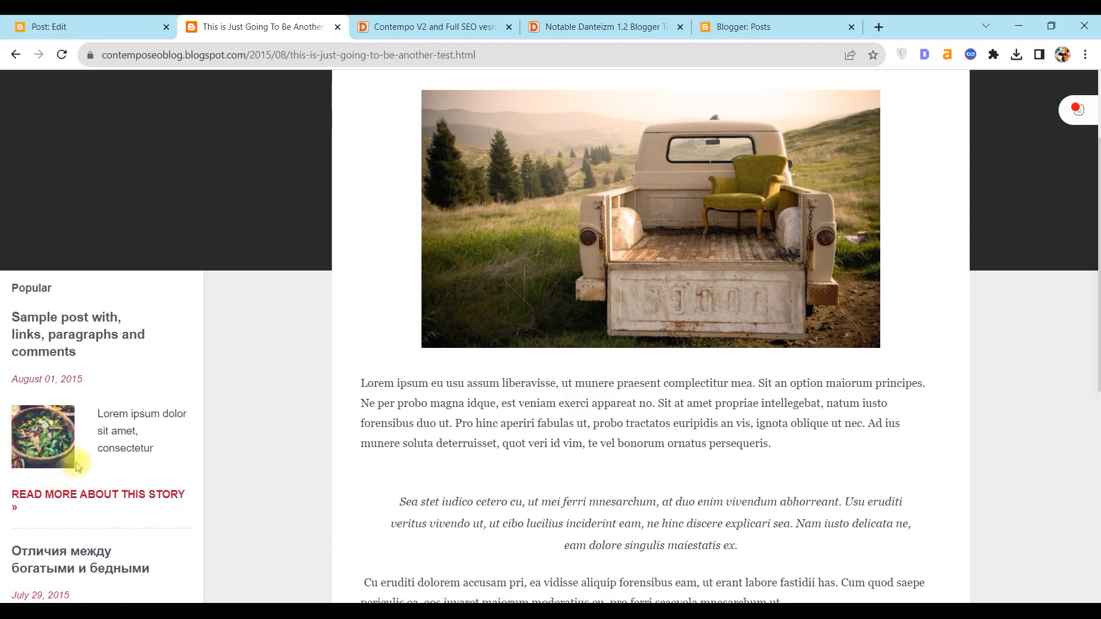
pyautogui.moveTo(184, 399)
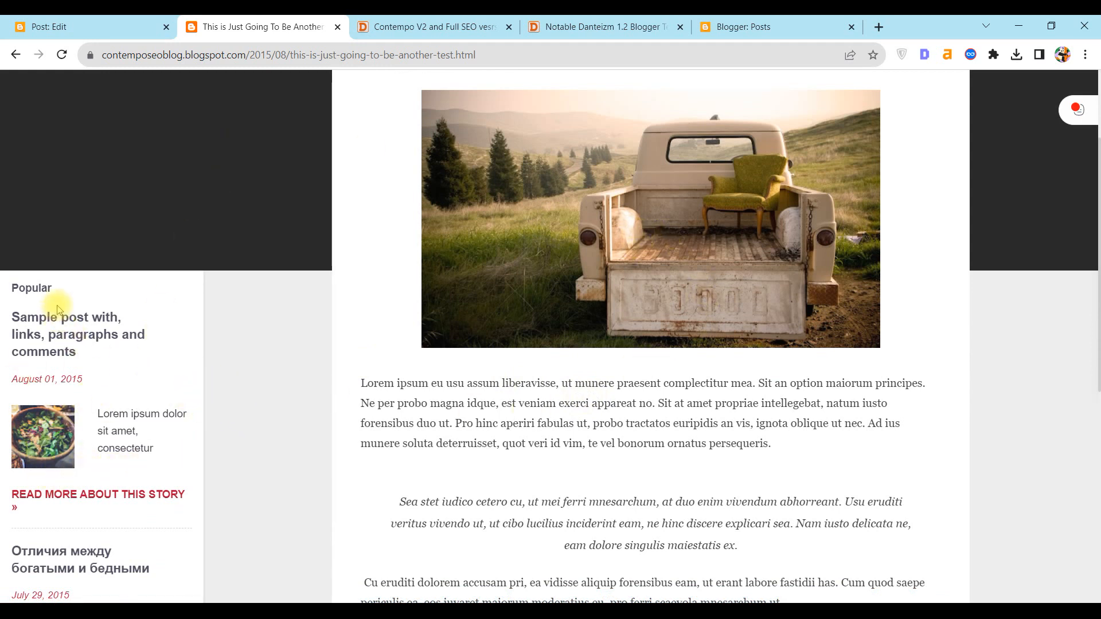
pyautogui.scroll(-3)
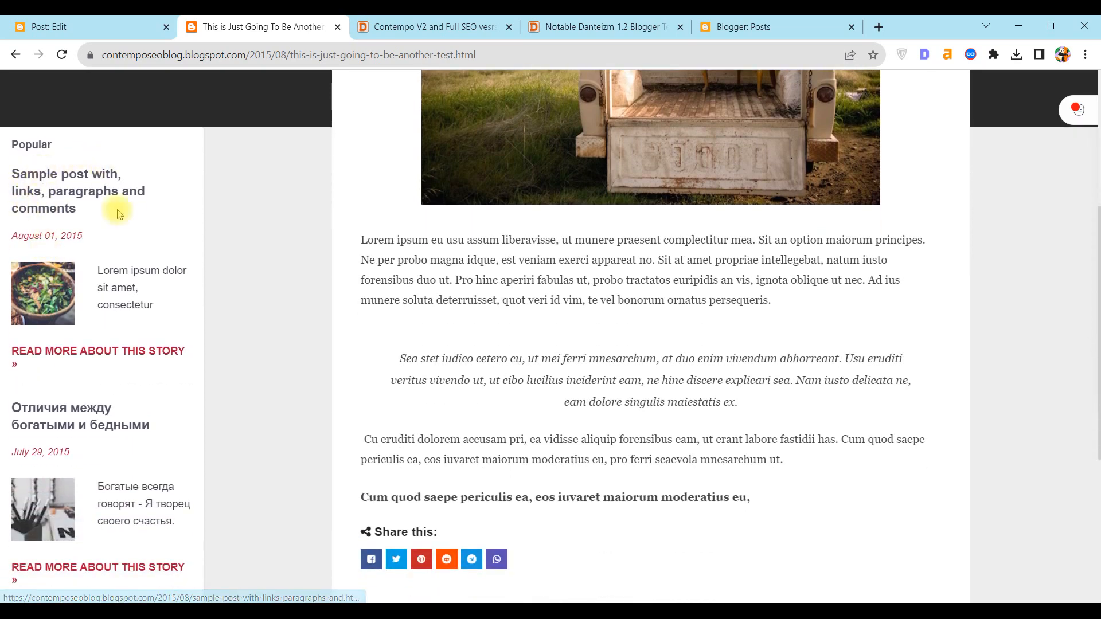
pyautogui.scroll(-3)
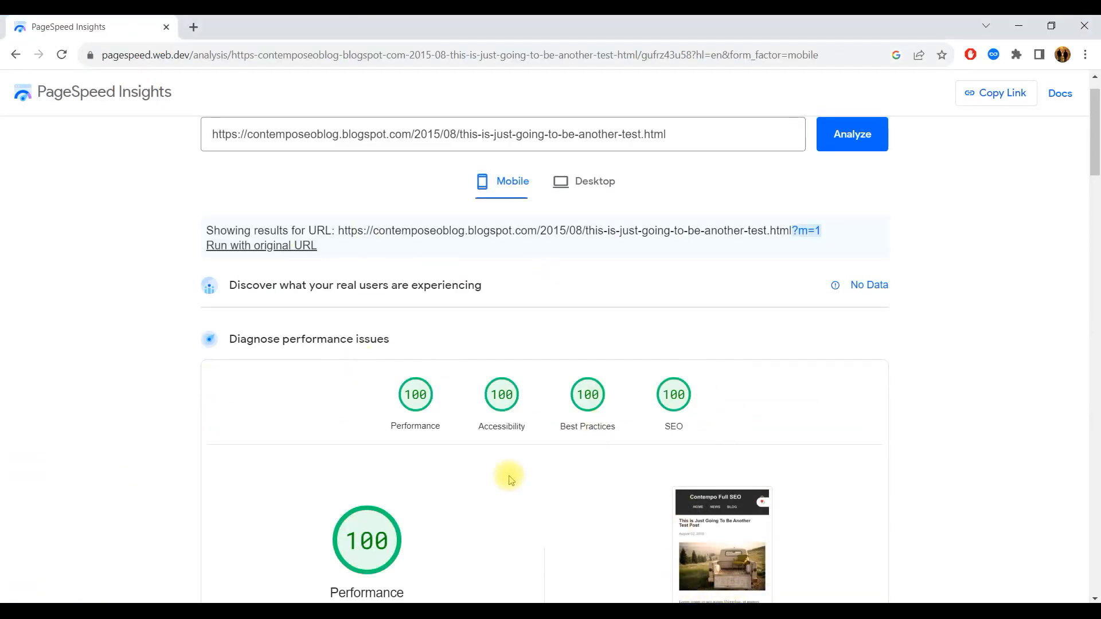
pyautogui.click(260, 26)
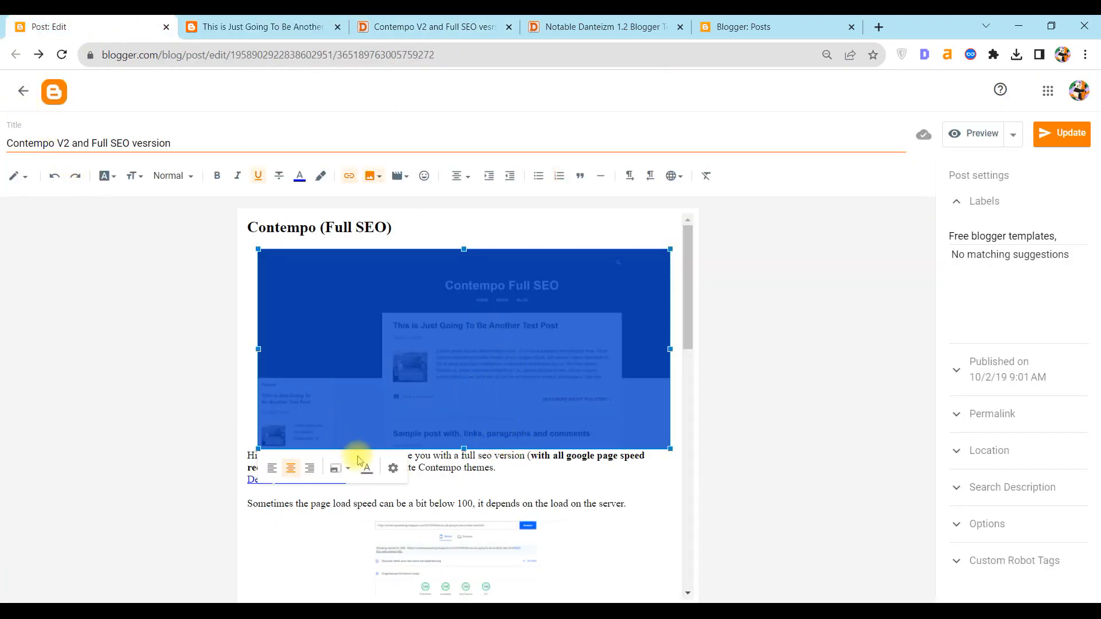
# Check the screenshot image's alt text without changing it and go back to the posts list.
pyautogui.click(392, 467)
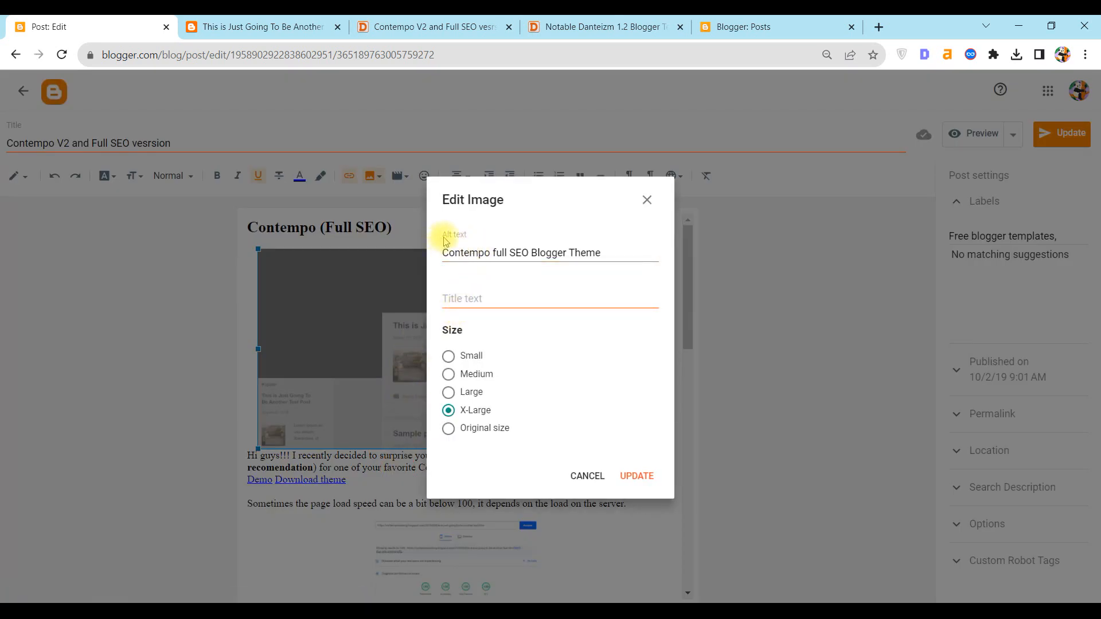
pyautogui.doubleClick(520, 253)
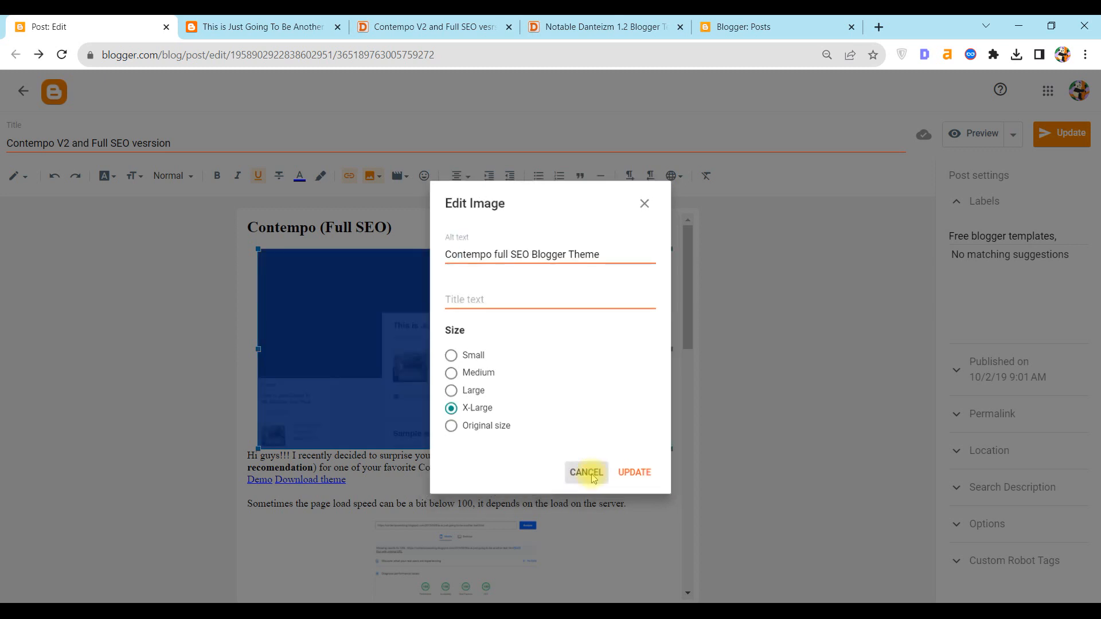
pyautogui.click(585, 471)
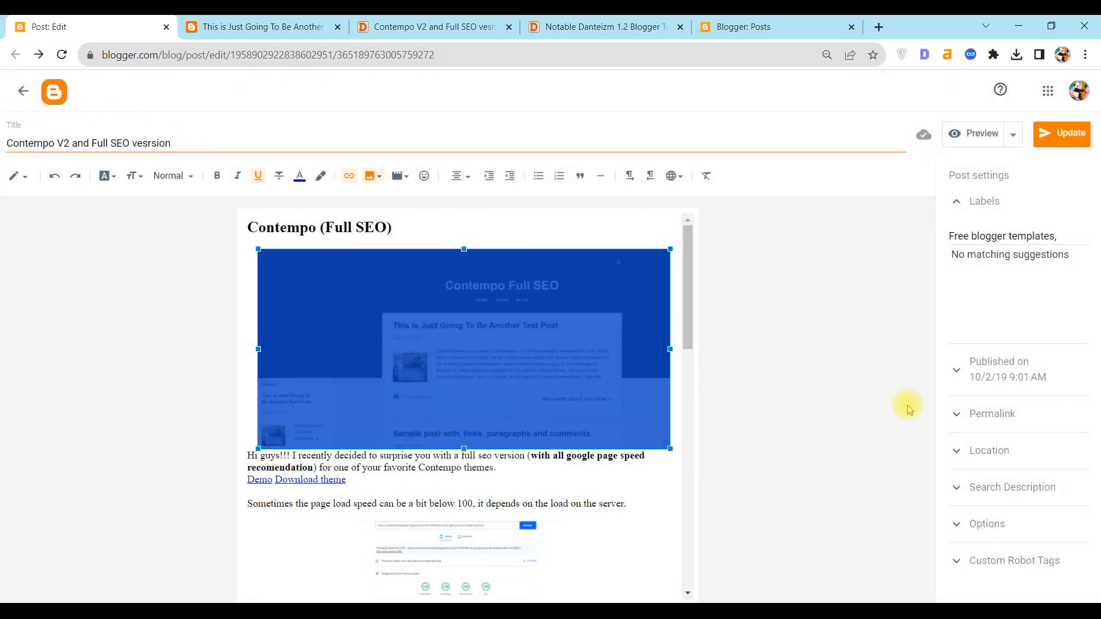
pyautogui.moveTo(982, 489)
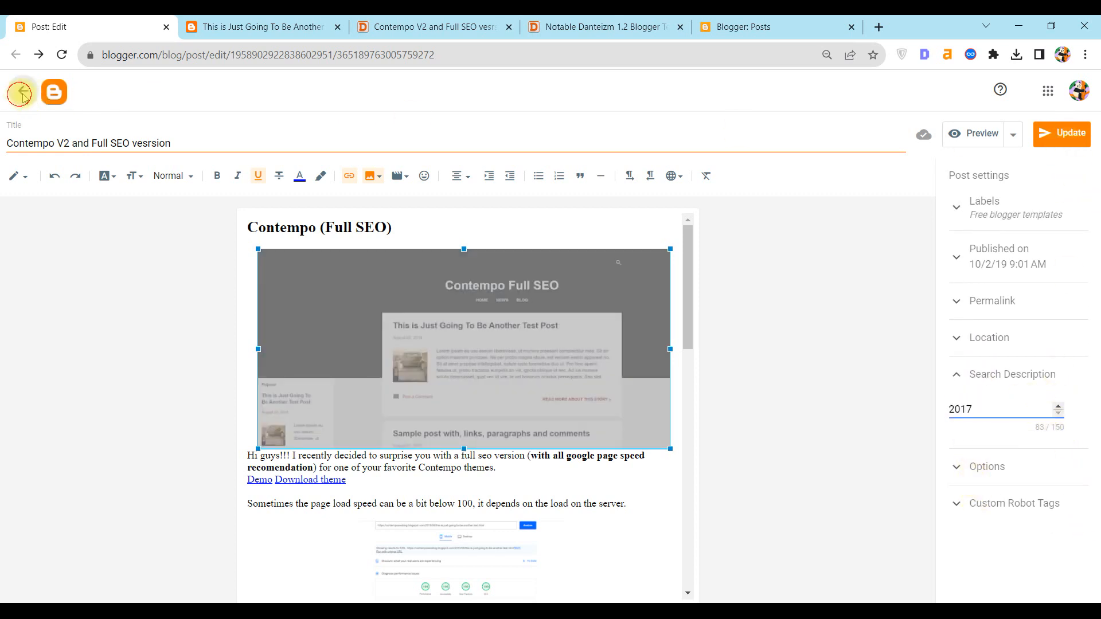
pyautogui.click(20, 91)
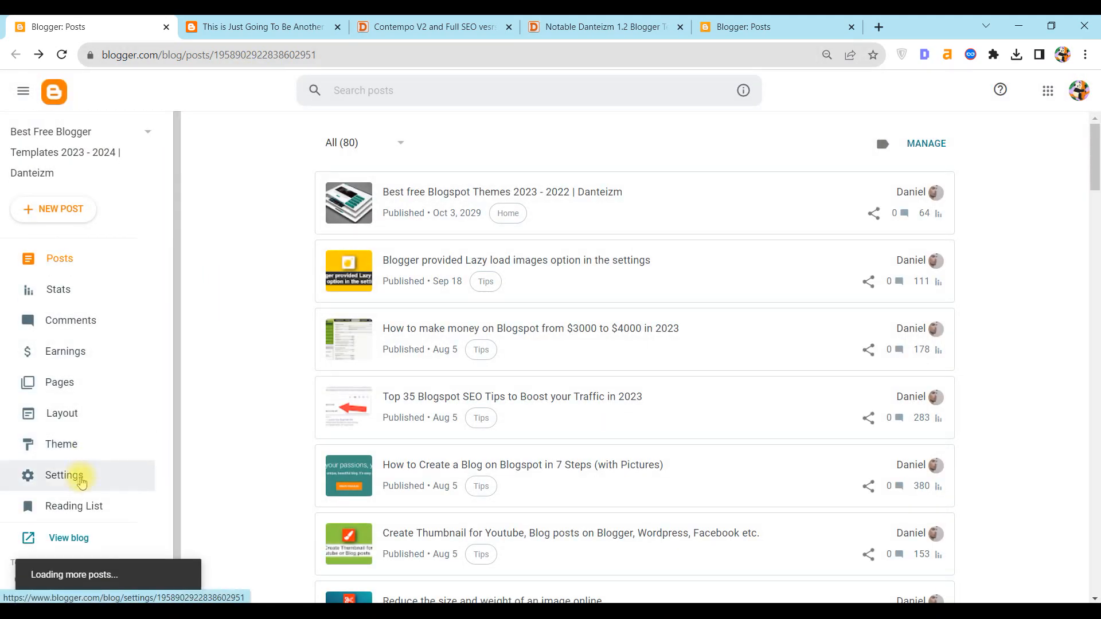
# In Settings, set the comment location to Popup window, save it, and revisit the test post.
pyautogui.click(63, 475)
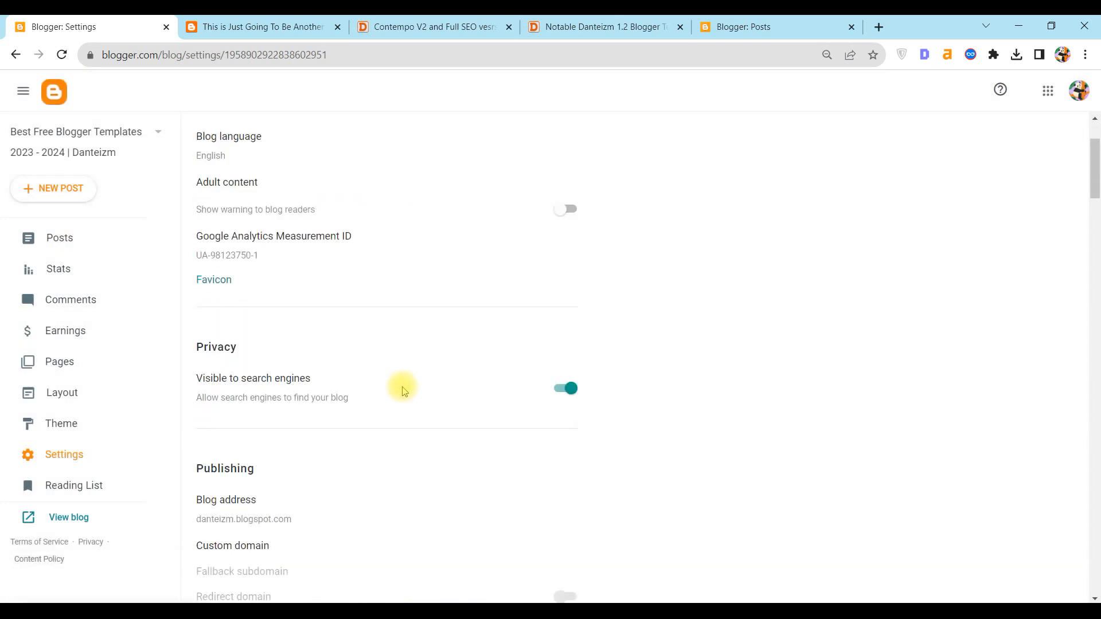
pyautogui.scroll(-3)
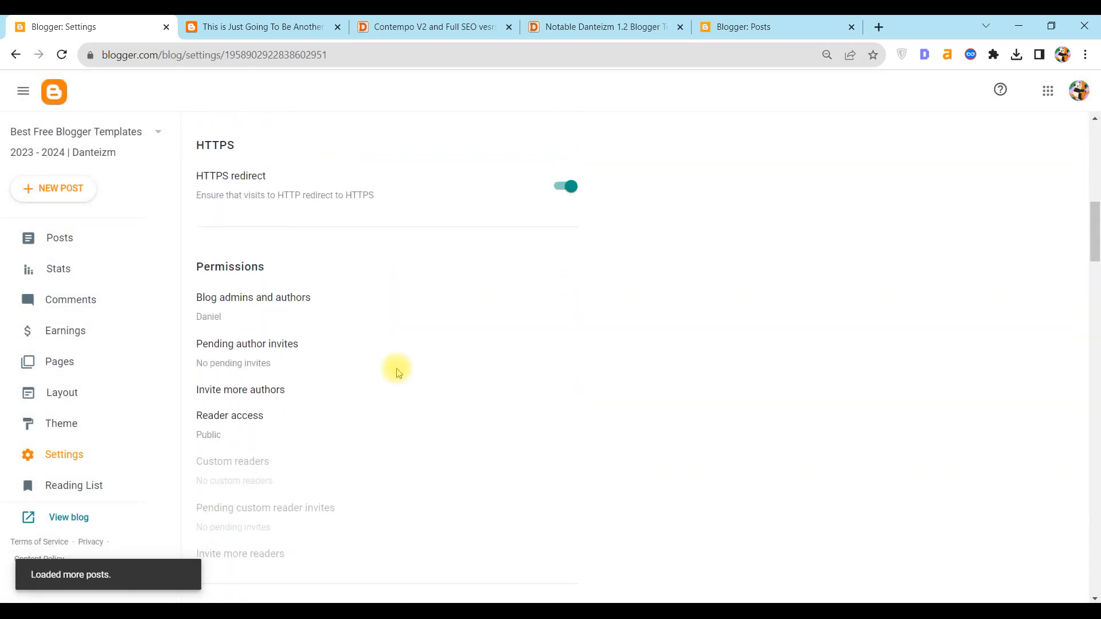
pyautogui.scroll(-3)
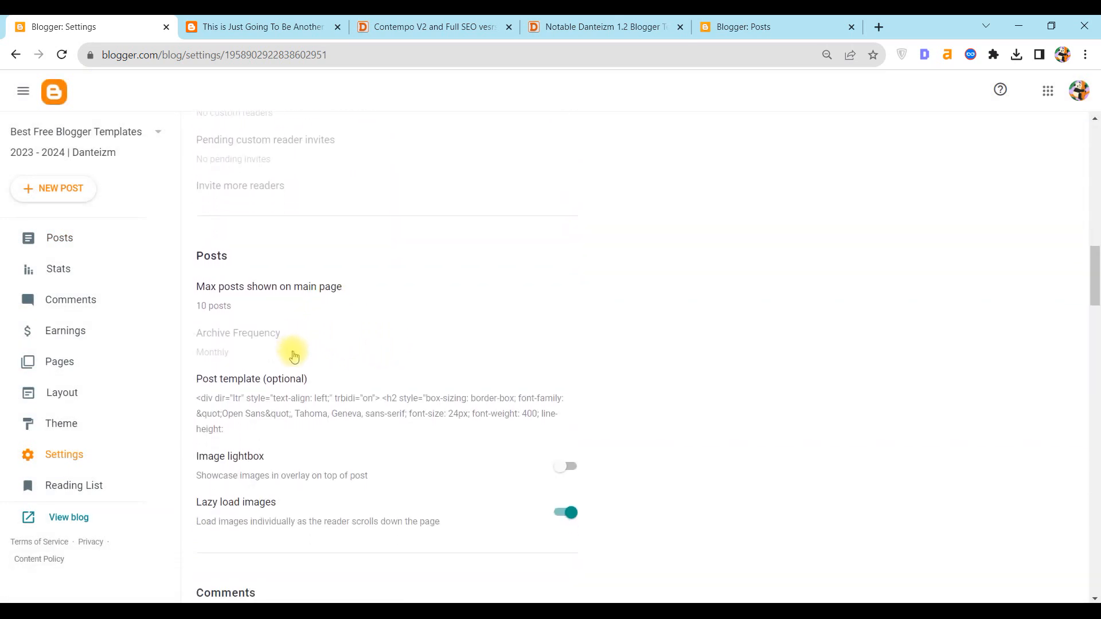
pyautogui.scroll(-3)
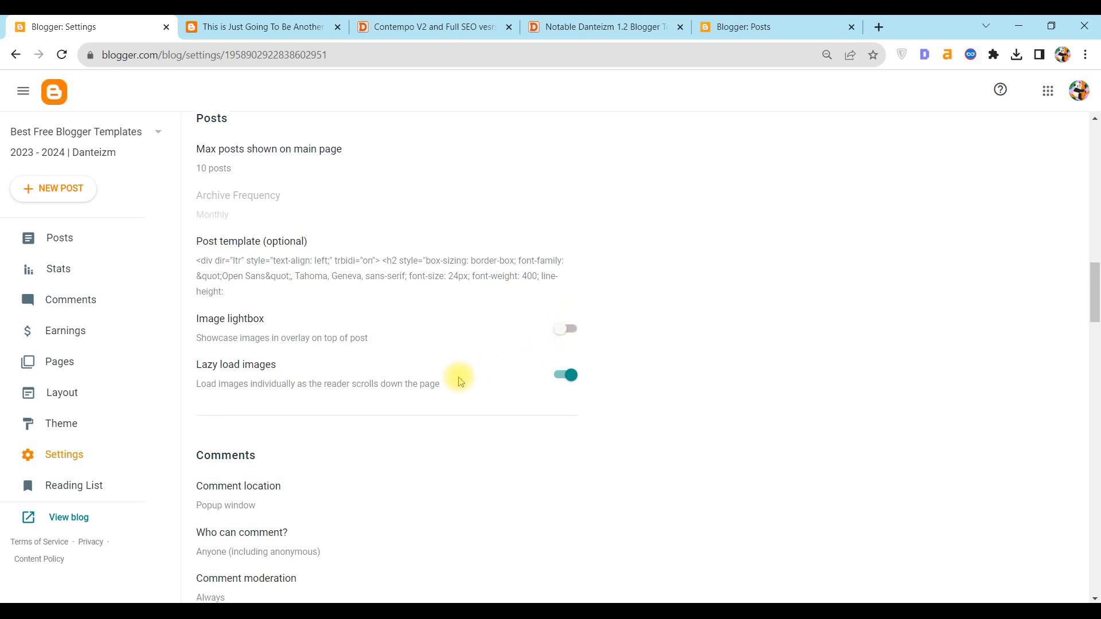
pyautogui.scroll(-3)
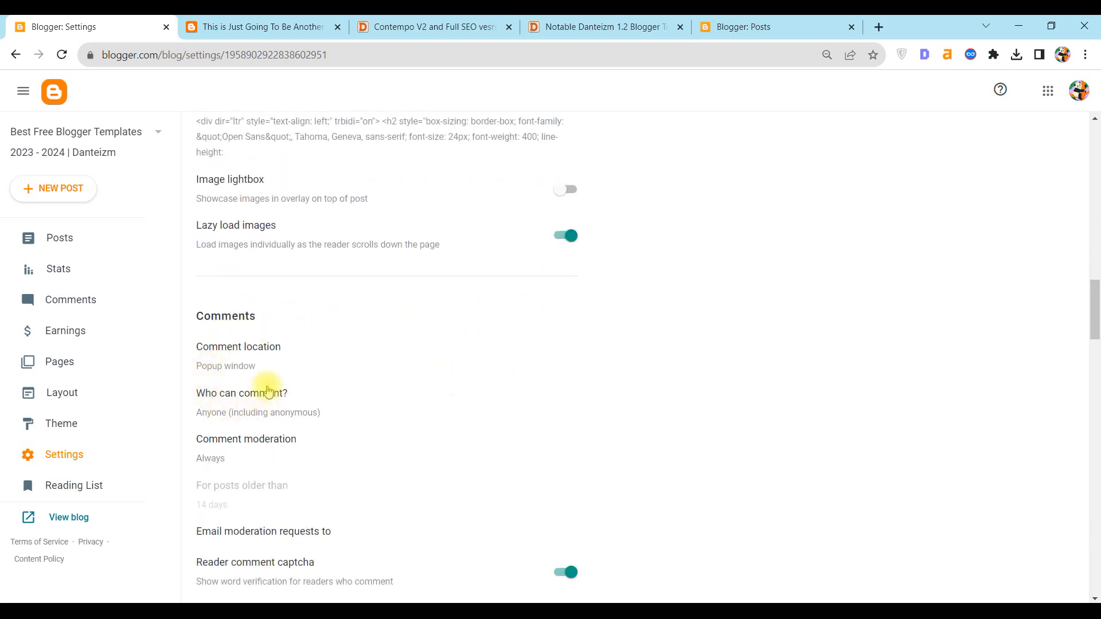
pyautogui.click(239, 346)
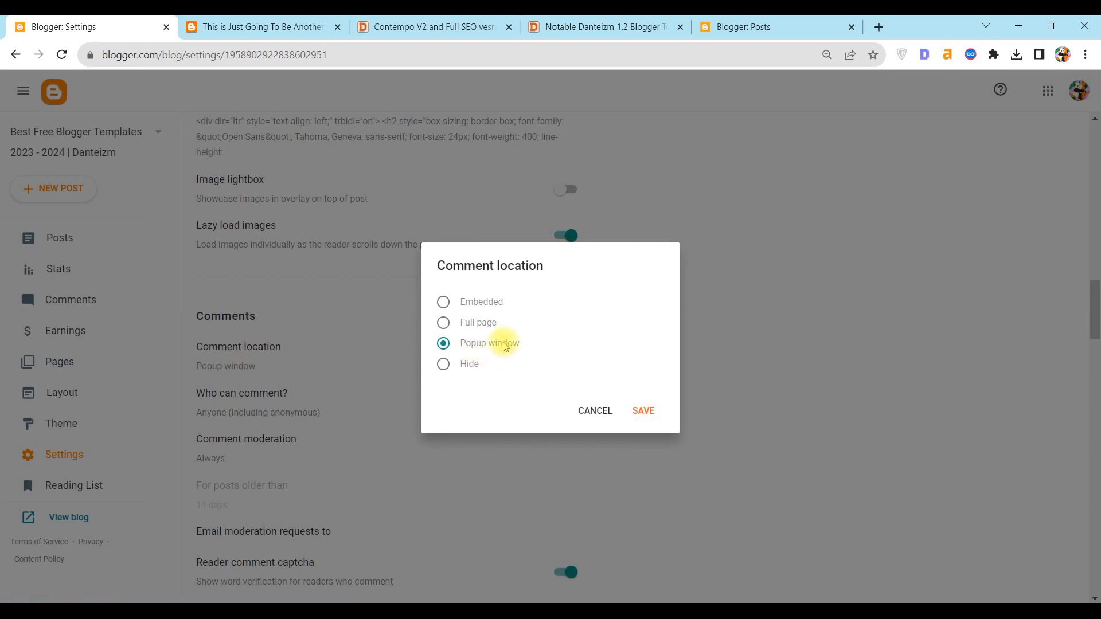
pyautogui.moveTo(639, 410)
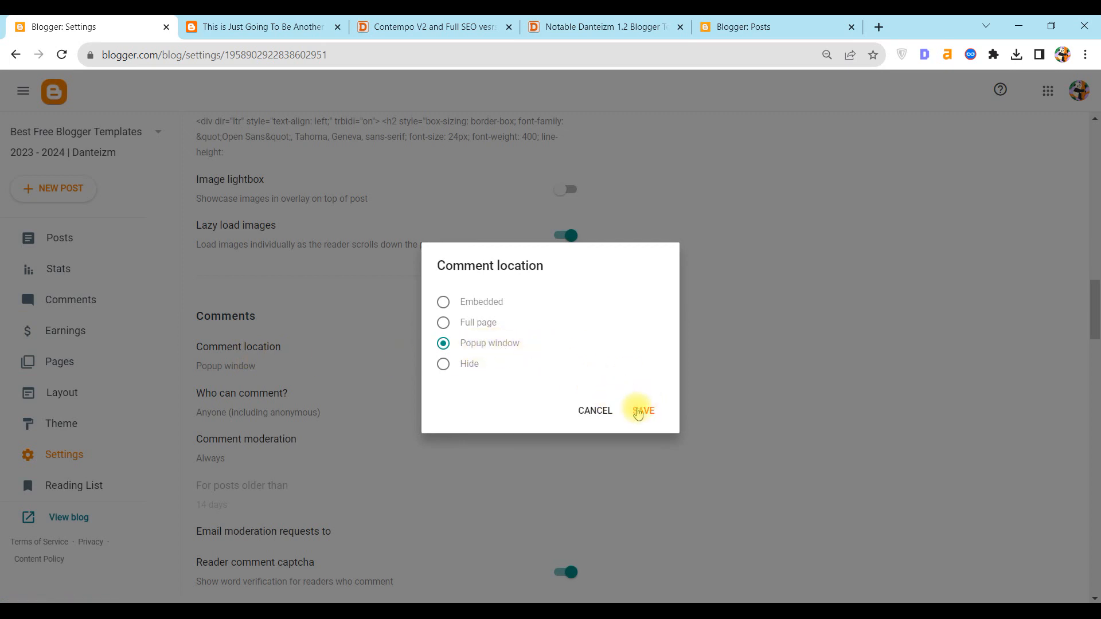
pyautogui.click(640, 410)
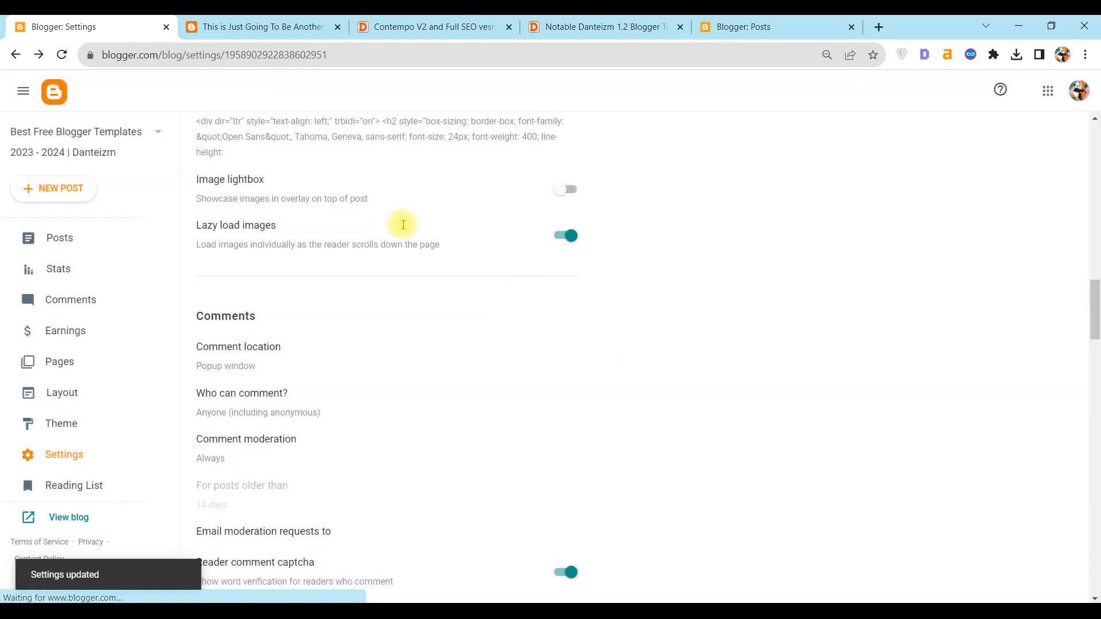
pyautogui.click(256, 26)
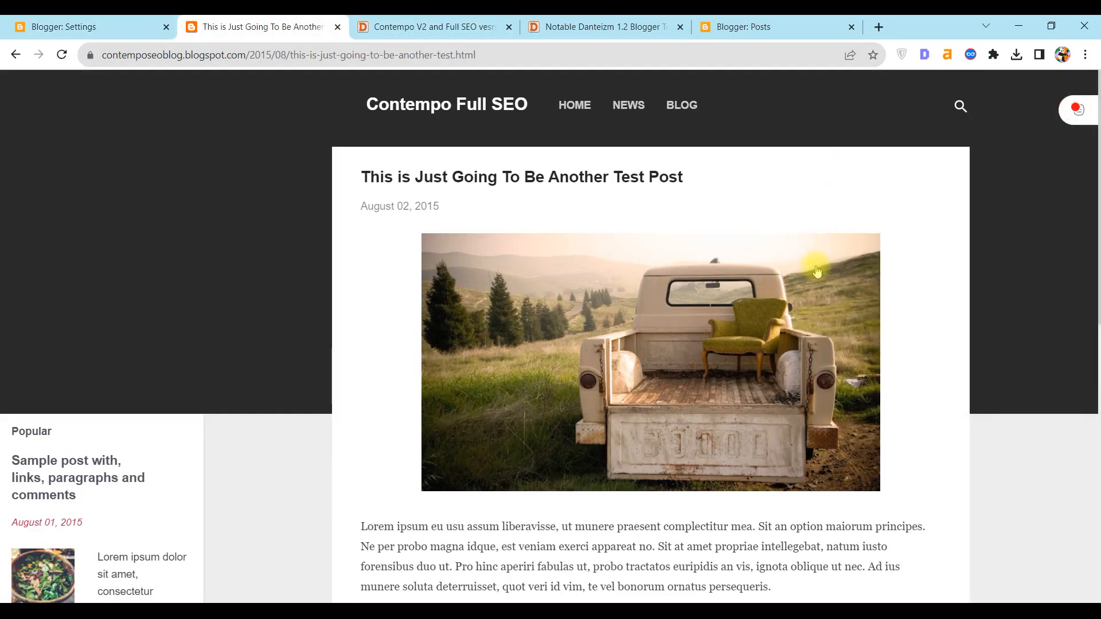
pyautogui.scroll(-3)
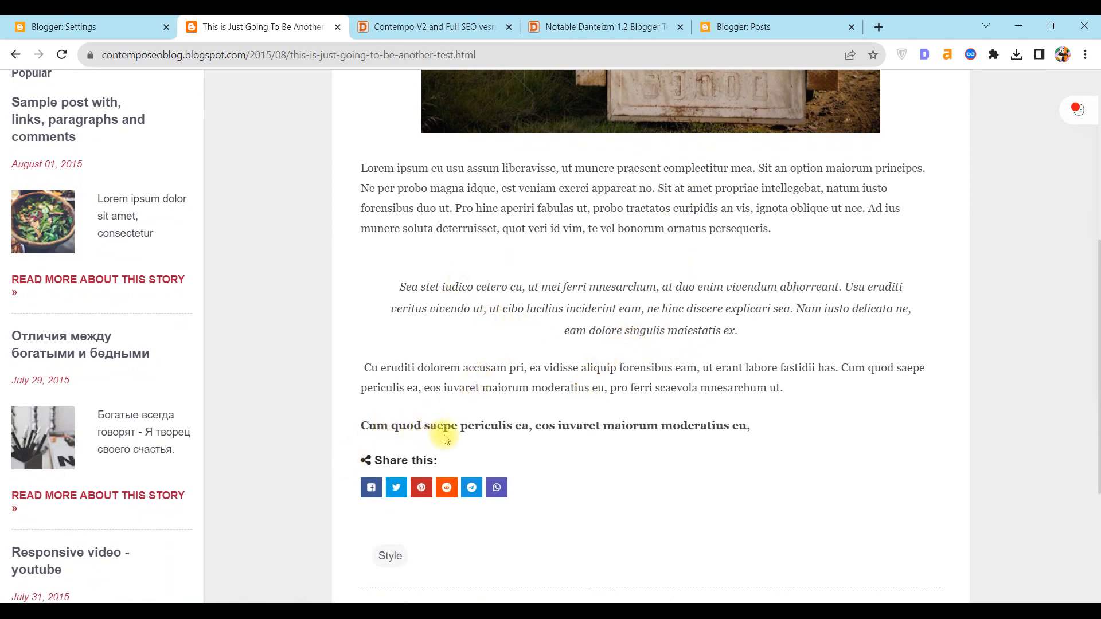
pyautogui.click(70, 26)
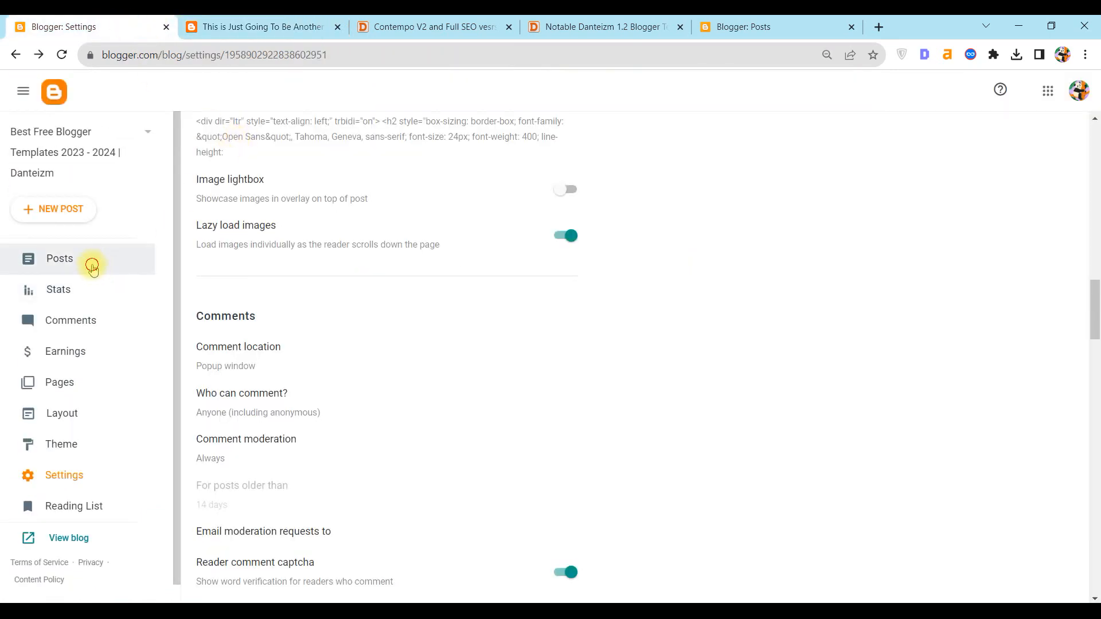
# In the Lazy load images post, add a 'Some text' line, give it a heading style, then start leaving the editor.
pyautogui.click(60, 258)
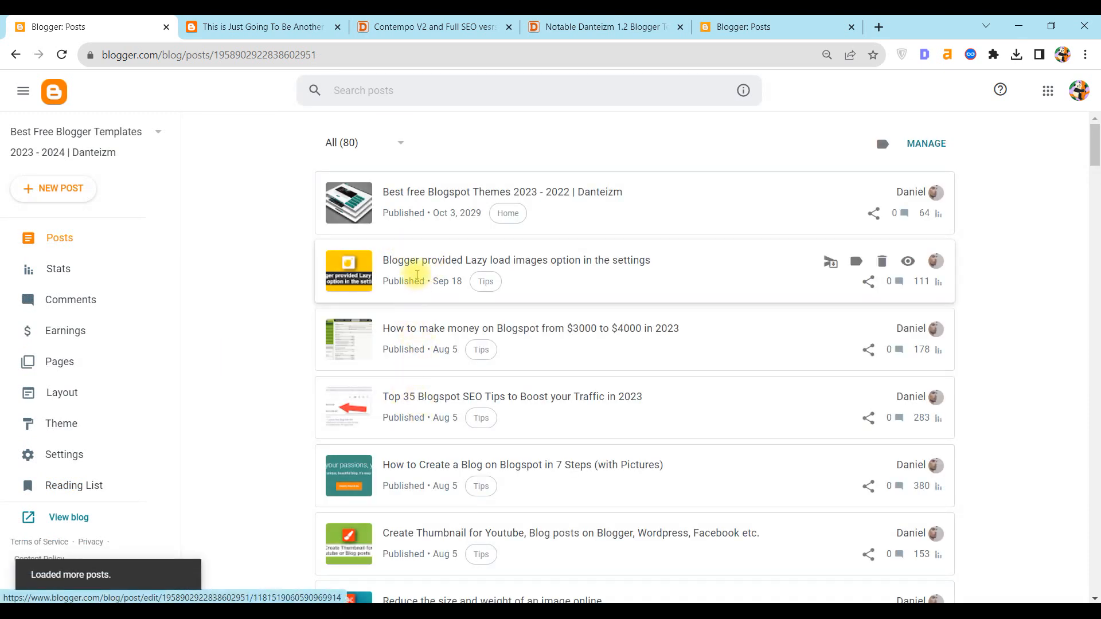
pyautogui.click(515, 260)
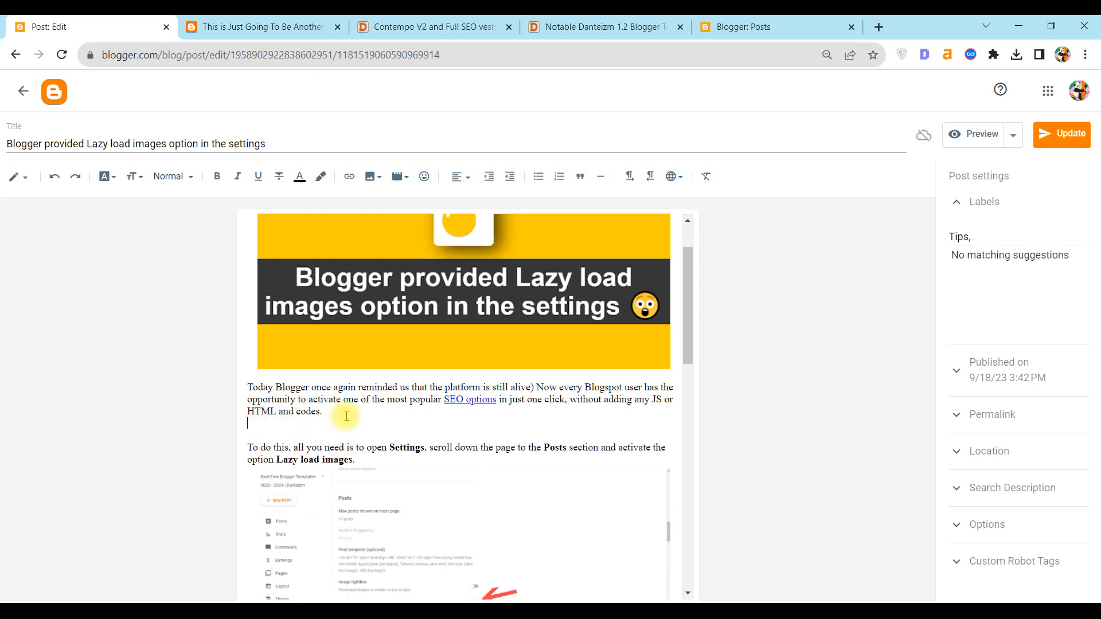
pyautogui.write('Some text')
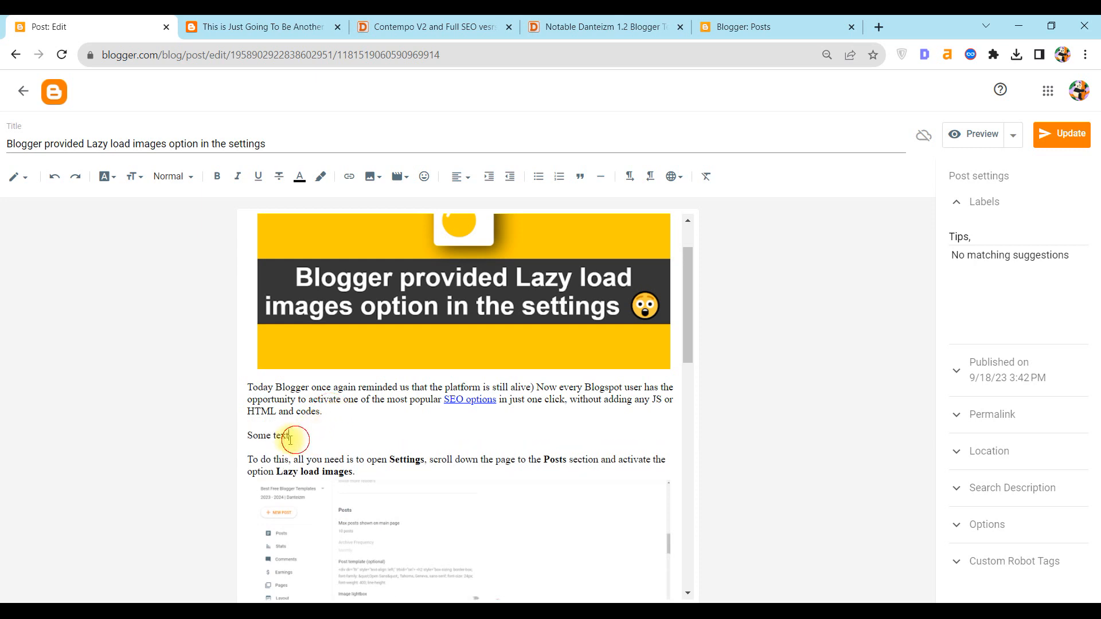
pyautogui.click(170, 176)
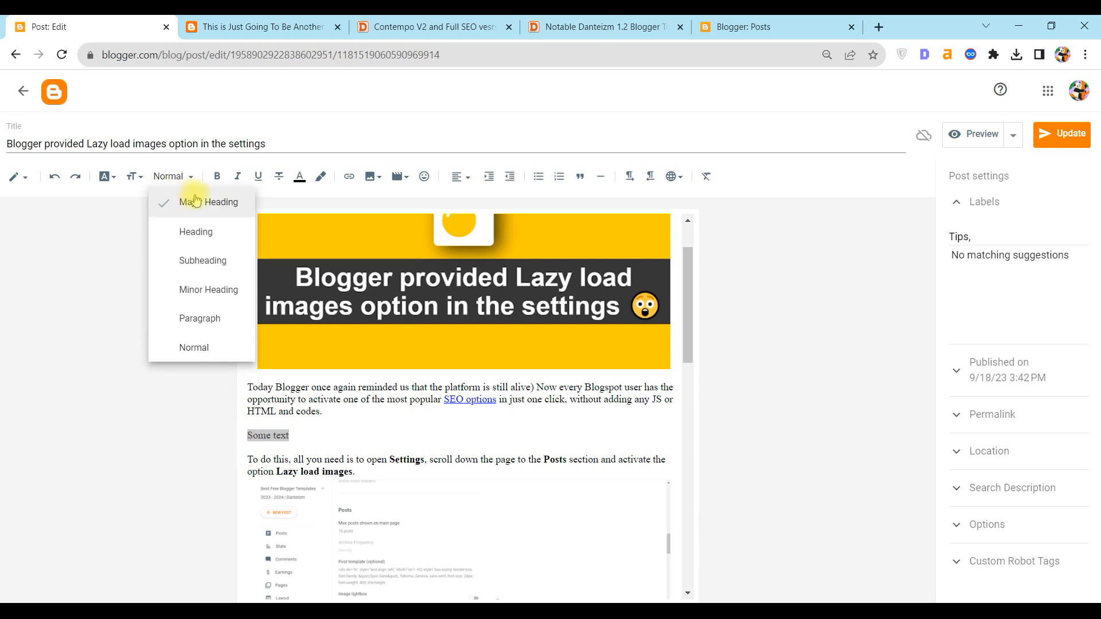
pyautogui.click(209, 289)
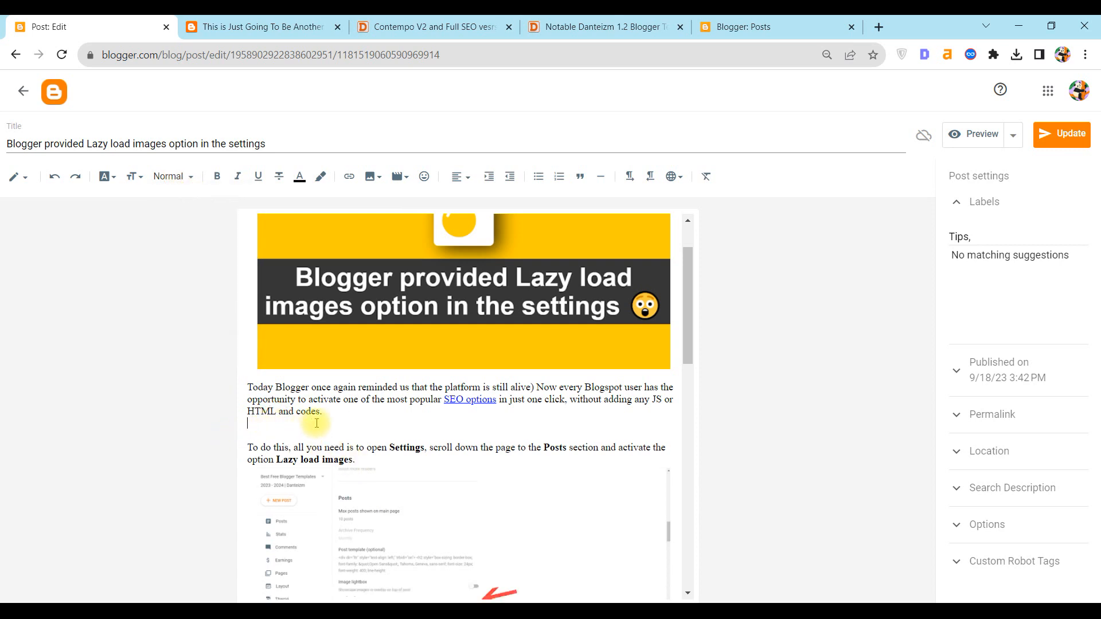
pyautogui.click(23, 92)
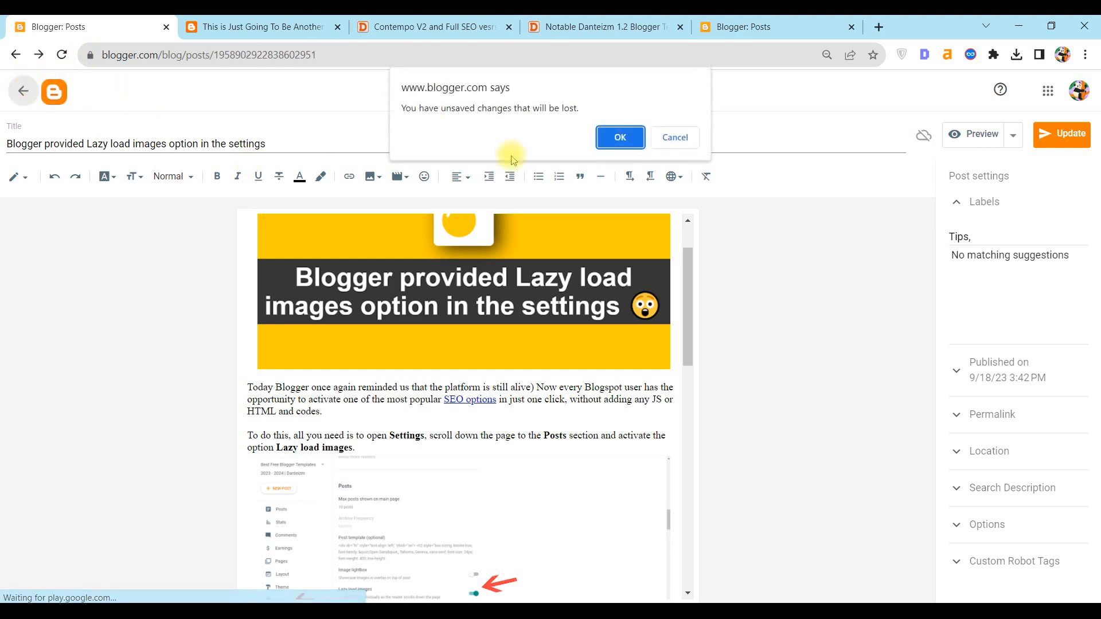
# Discard the unsaved changes, visit the Layout page, and land on the Theme page.
pyautogui.click(619, 136)
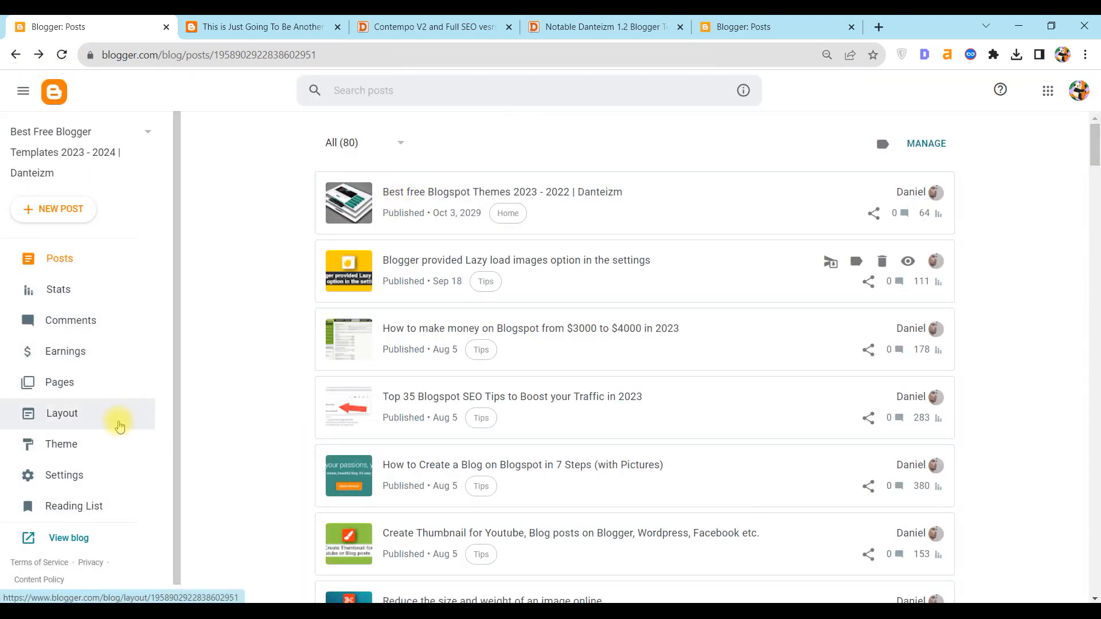
pyautogui.moveTo(96, 464)
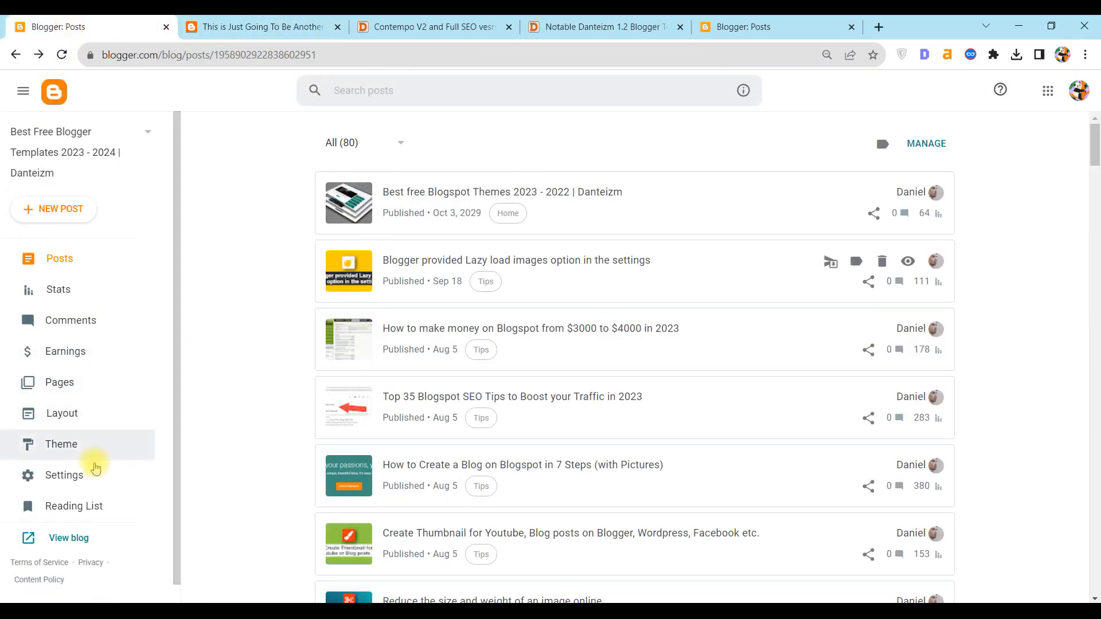
pyautogui.click(60, 413)
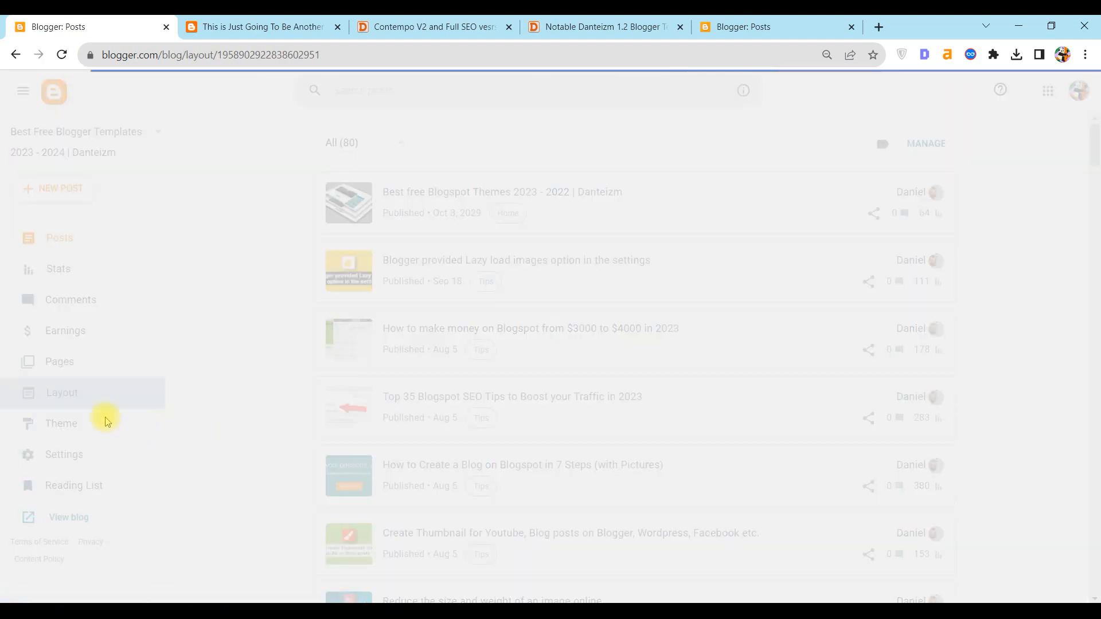
pyautogui.click(62, 392)
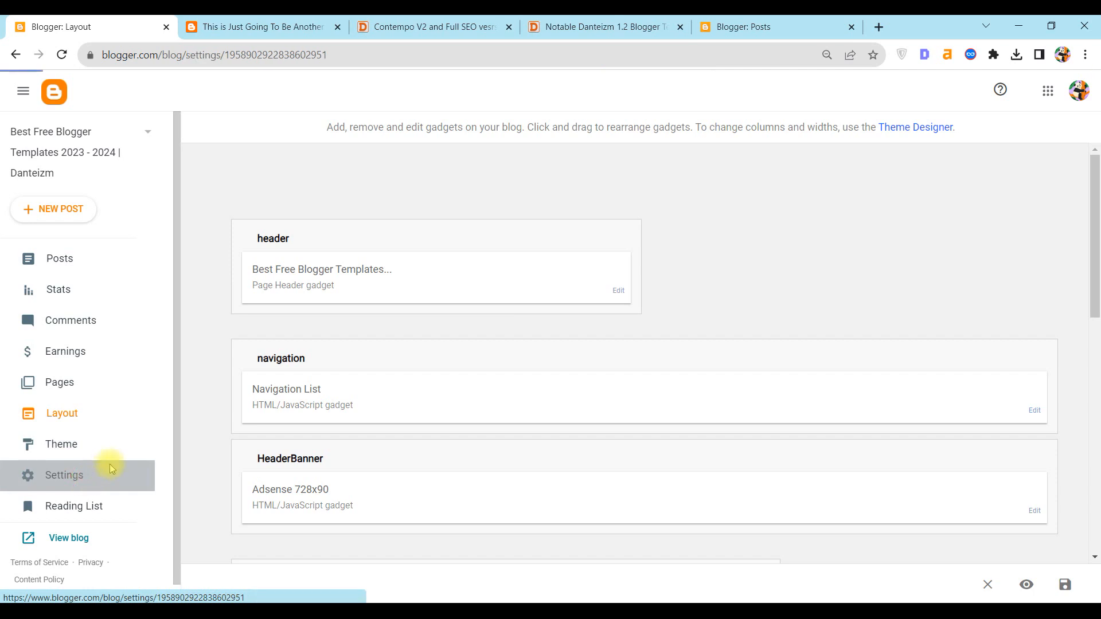
pyautogui.click(63, 475)
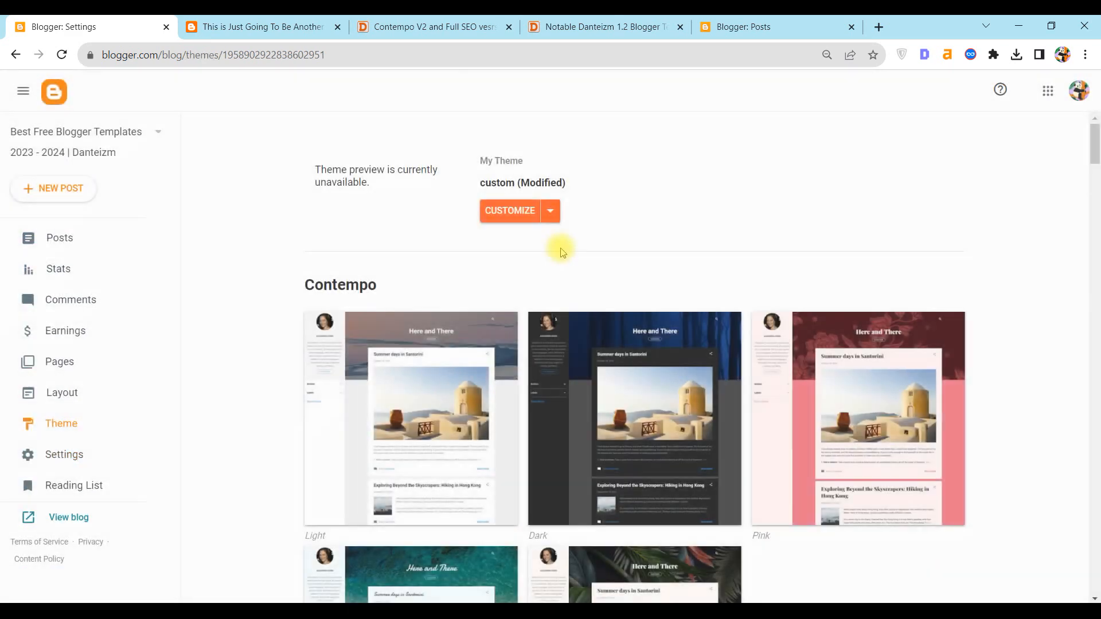
# In Edit HTML, save the theme with b:js set to true, then set it back to false and save again.
pyautogui.click(509, 210)
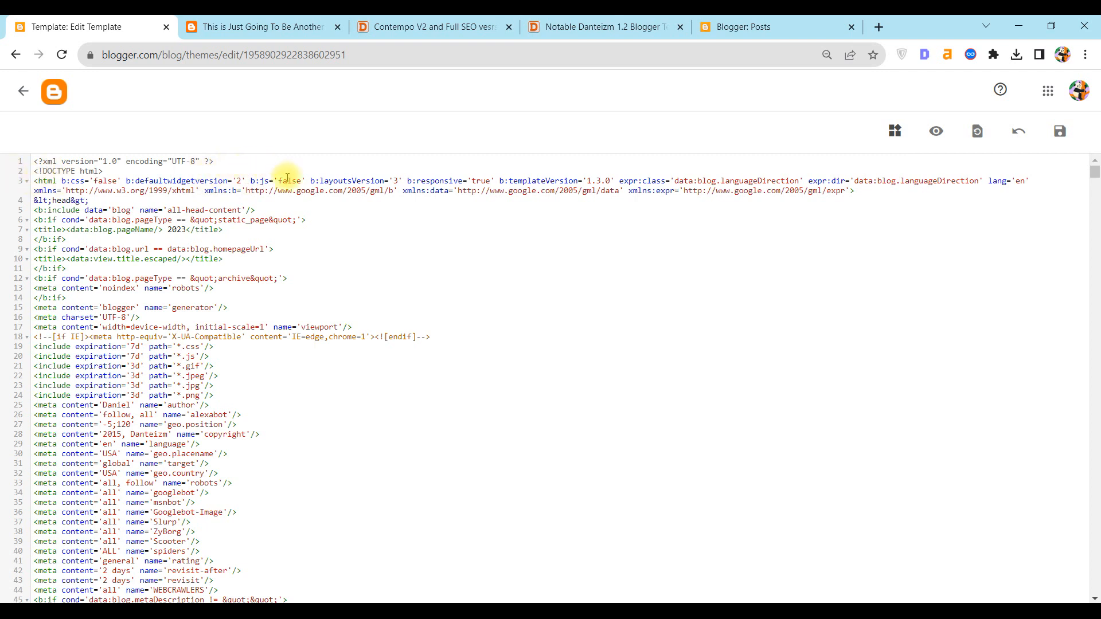
pyautogui.moveTo(260, 179)
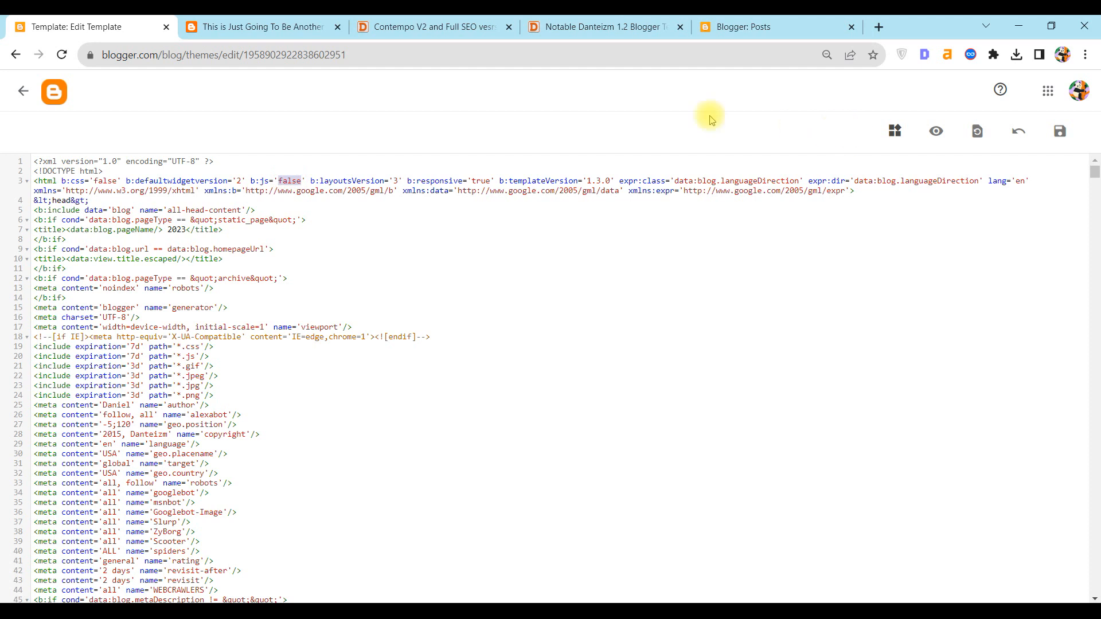
pyautogui.doubleClick(288, 179)
pyautogui.write('tru')
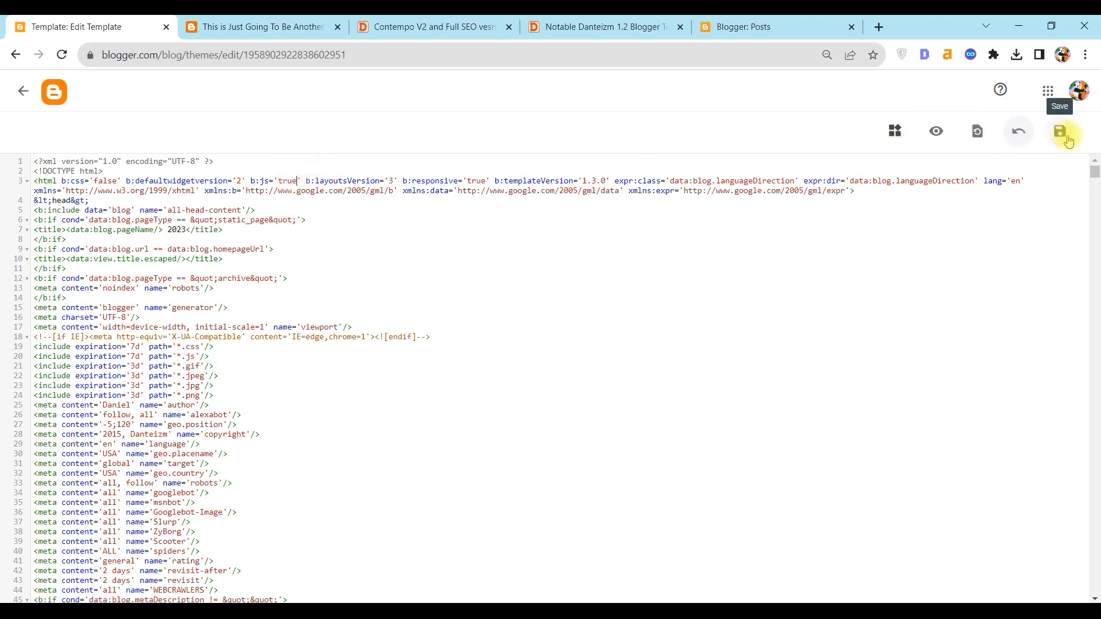
pyautogui.click(1064, 131)
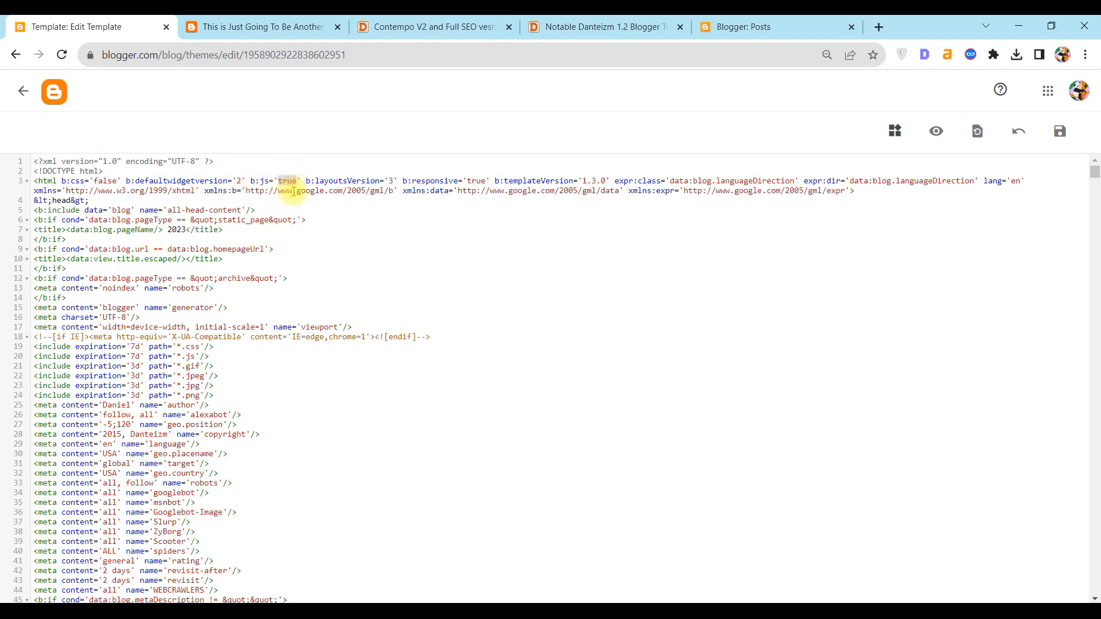
pyautogui.write('fals')
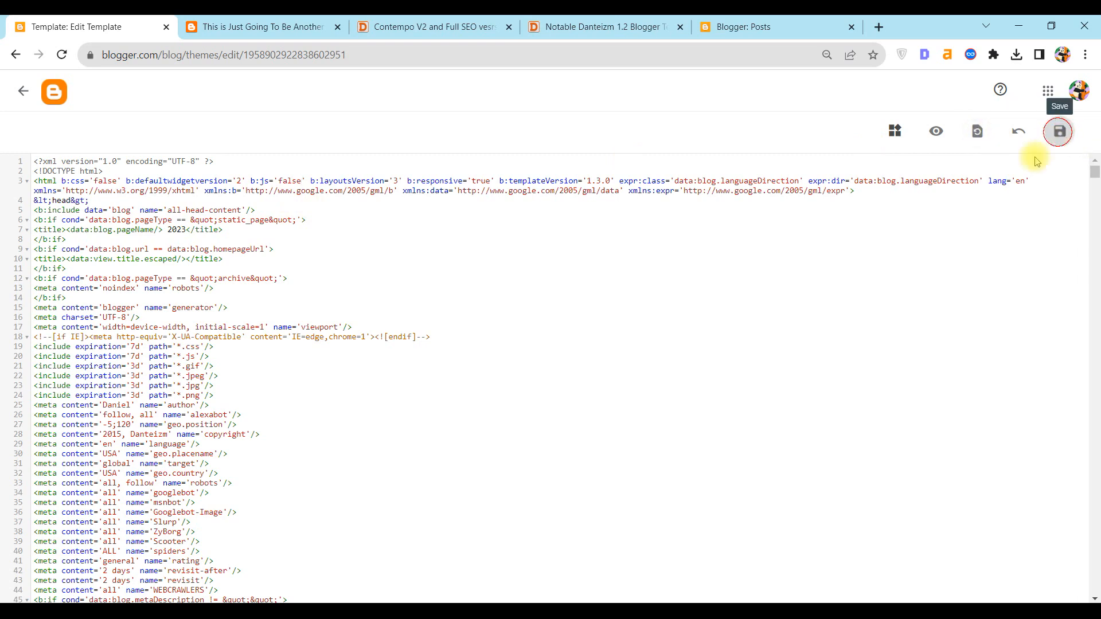
pyautogui.click(1058, 130)
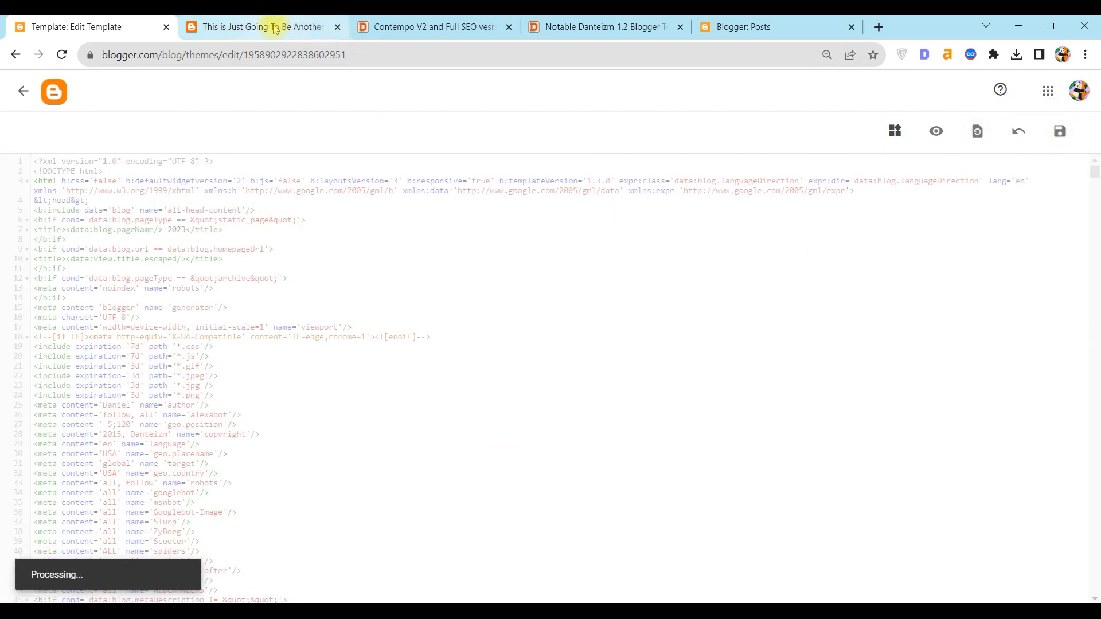
# Revisit the live test post and the Contempo V2 and Full SEO release article.
pyautogui.click(260, 26)
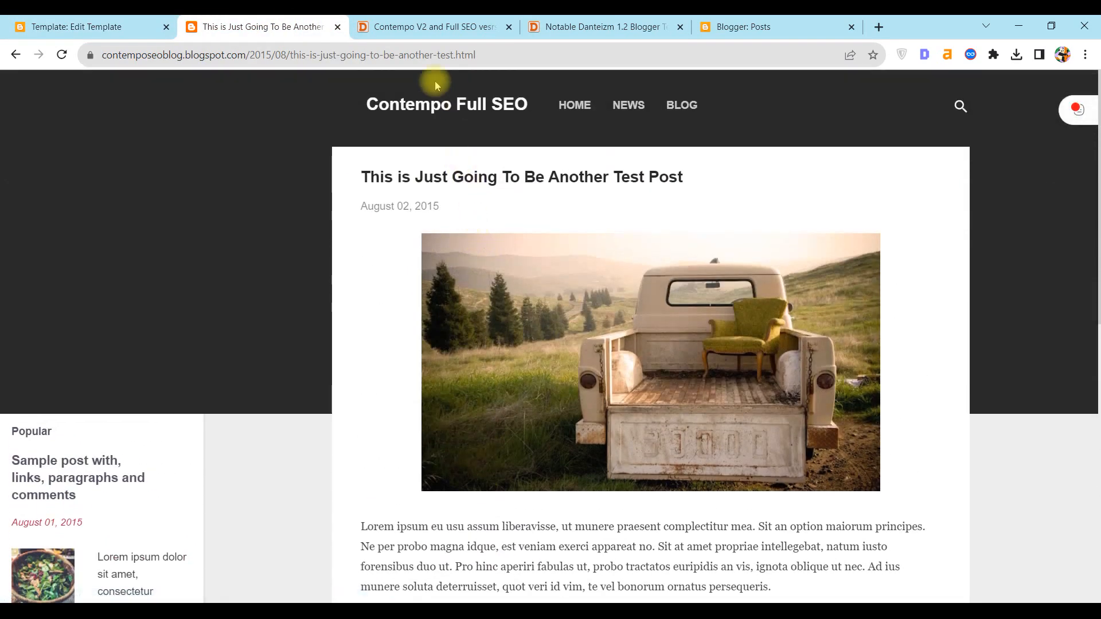
pyautogui.click(433, 26)
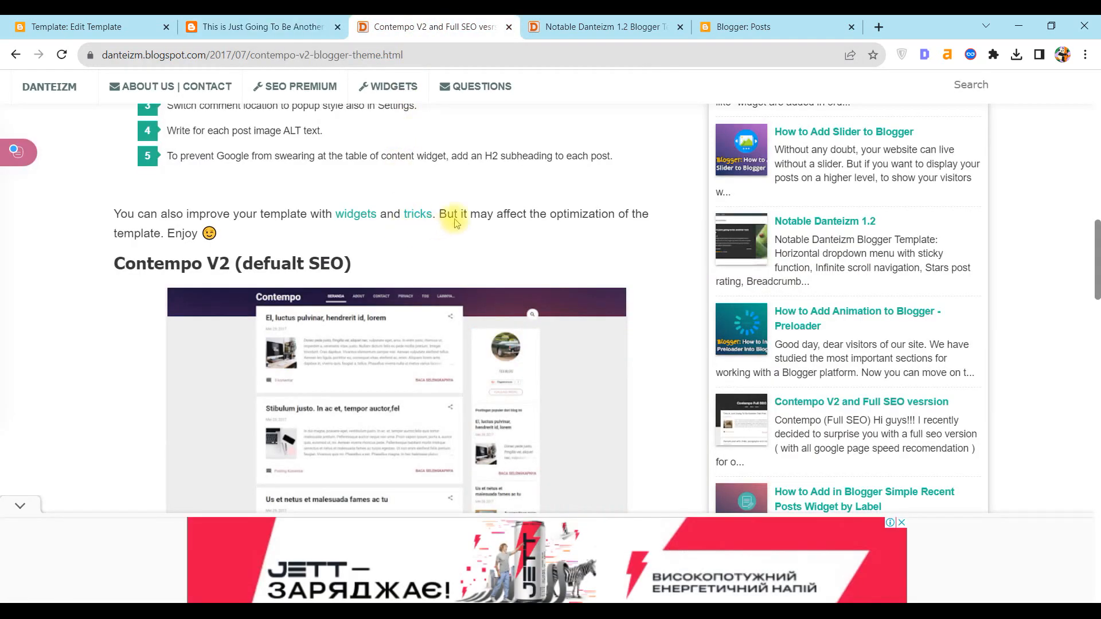